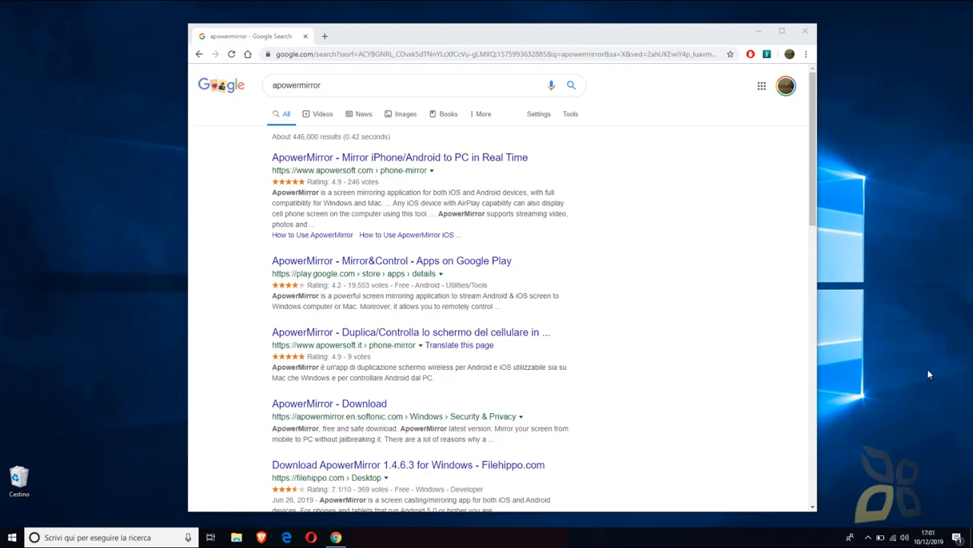
mouse_move(940, 388)
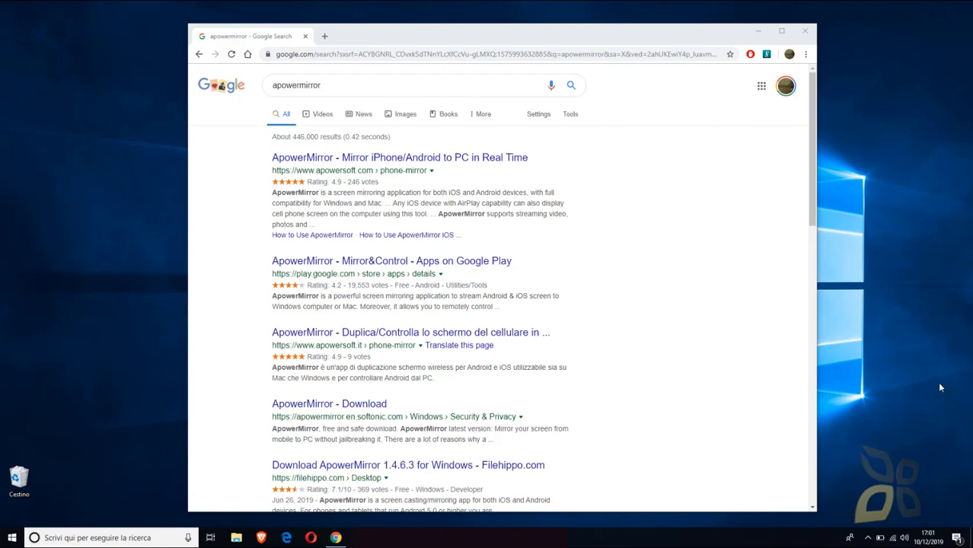
mouse_move(402, 12)
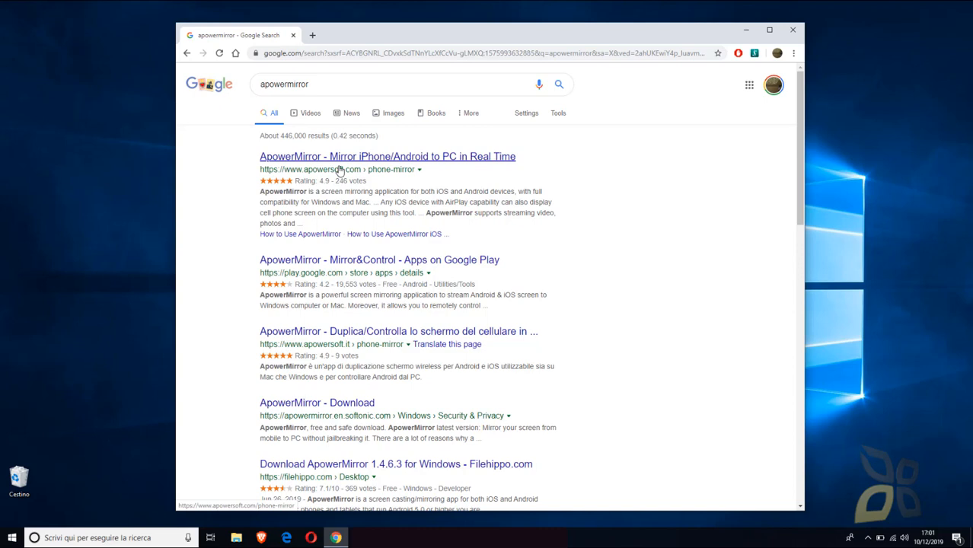
mouse_move(365, 163)
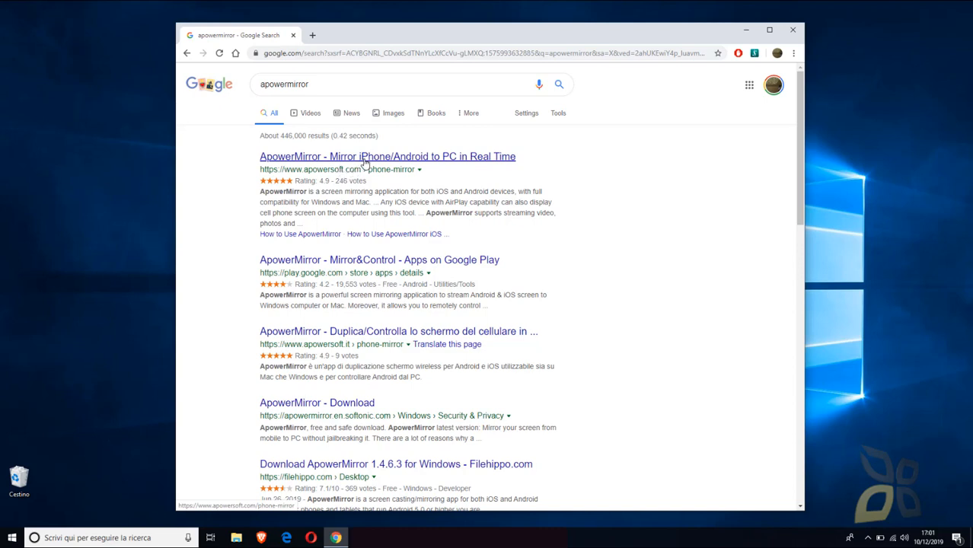
mouse_move(359, 164)
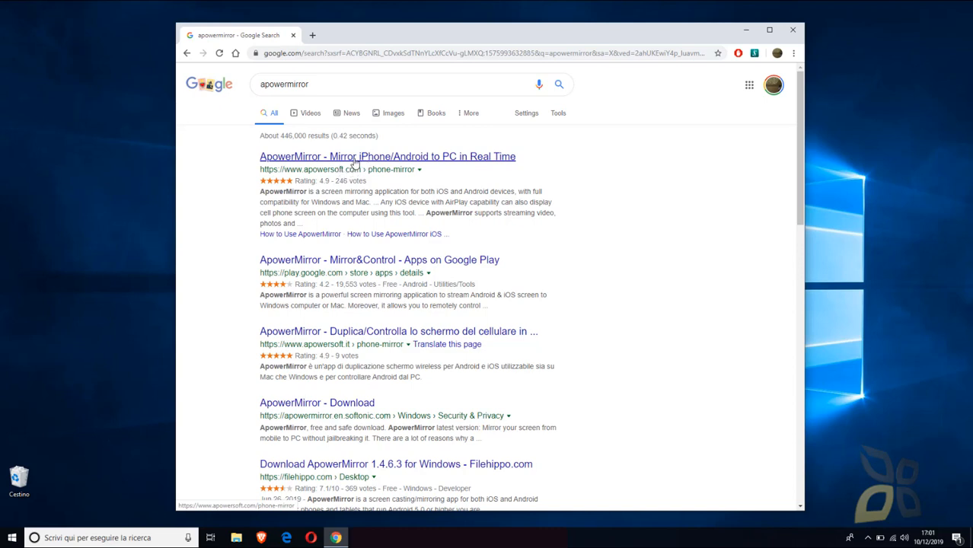
Download apowermirror-setup.exe from the official apowersoft.com ApowerMirror page via 'Download Now'.
click(387, 155)
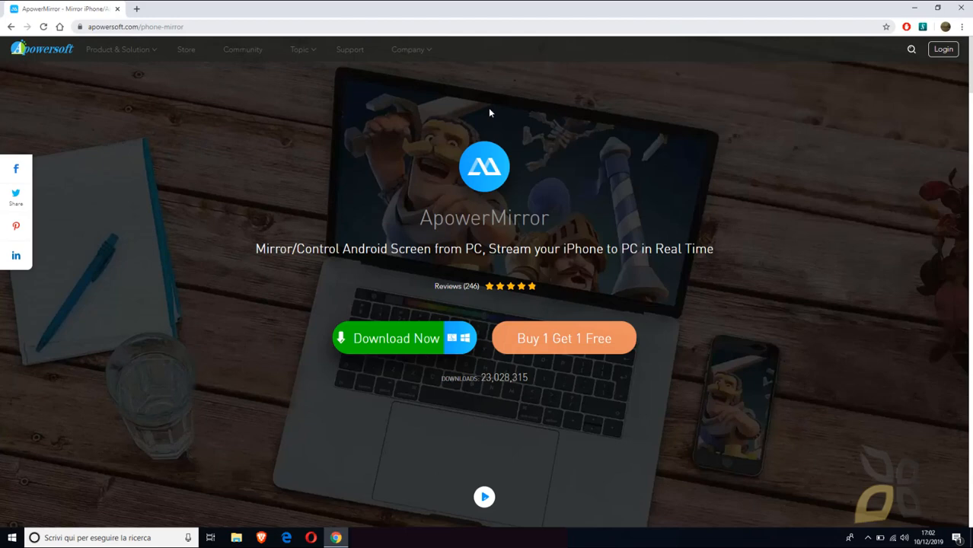
mouse_move(392, 341)
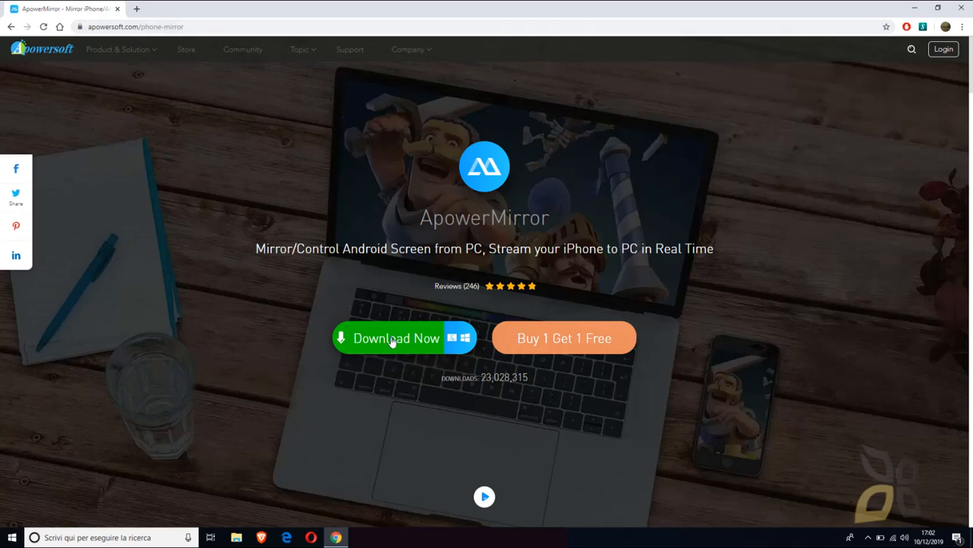
click(396, 338)
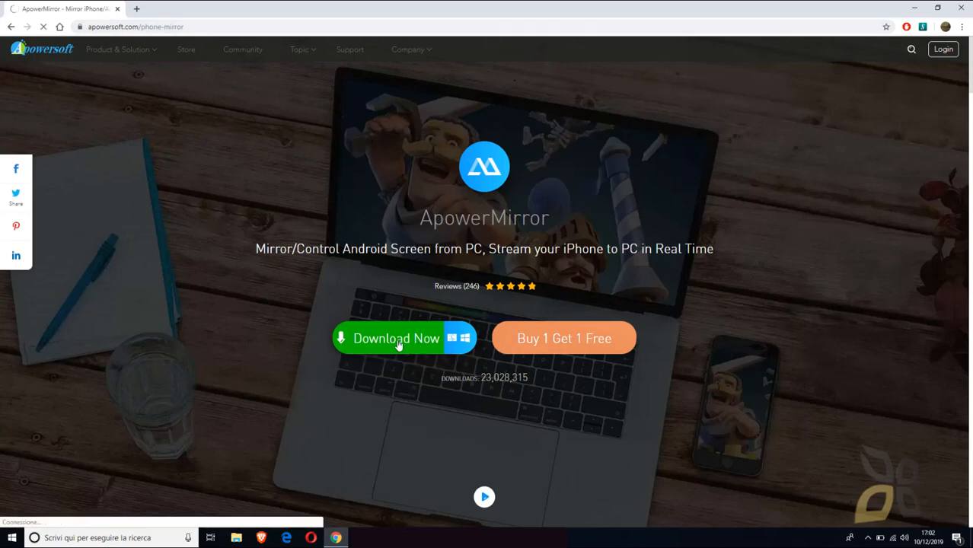
click(396, 338)
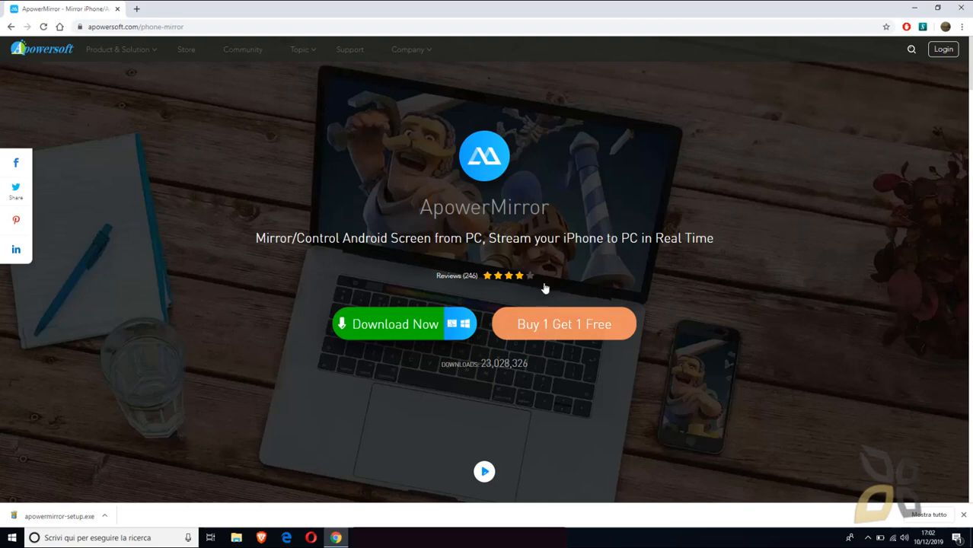
mouse_move(387, 344)
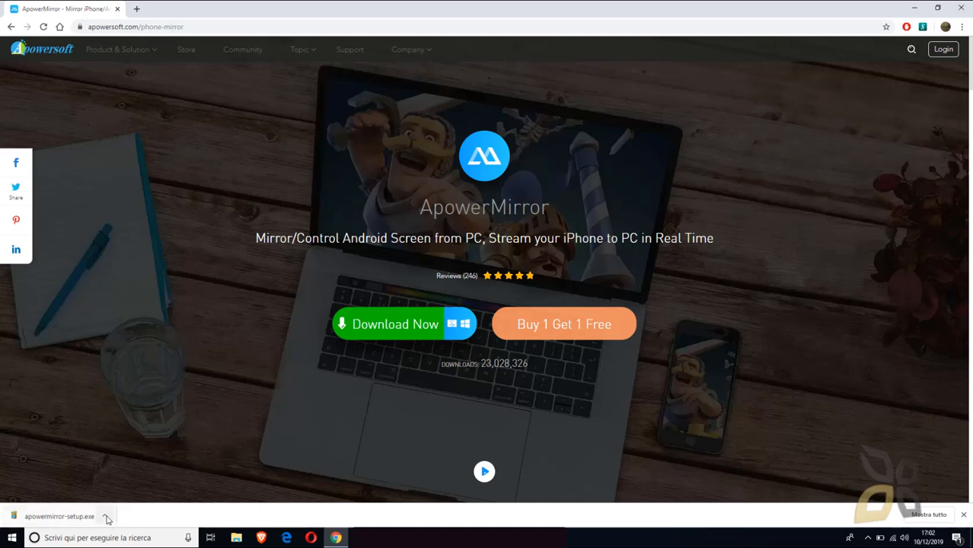
click(107, 516)
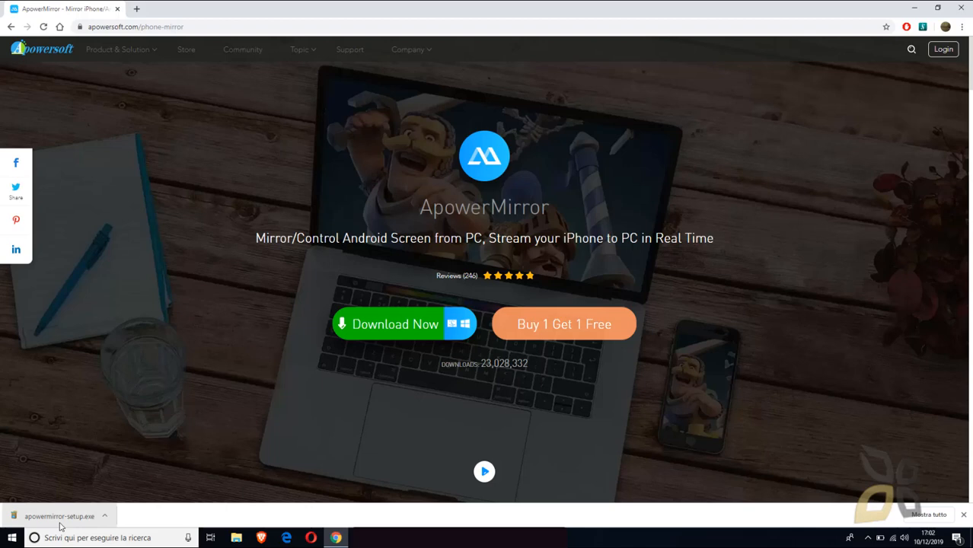
Run apowermirror-setup.exe and install with the EULA accepted, Italian language and default folder.
click(59, 516)
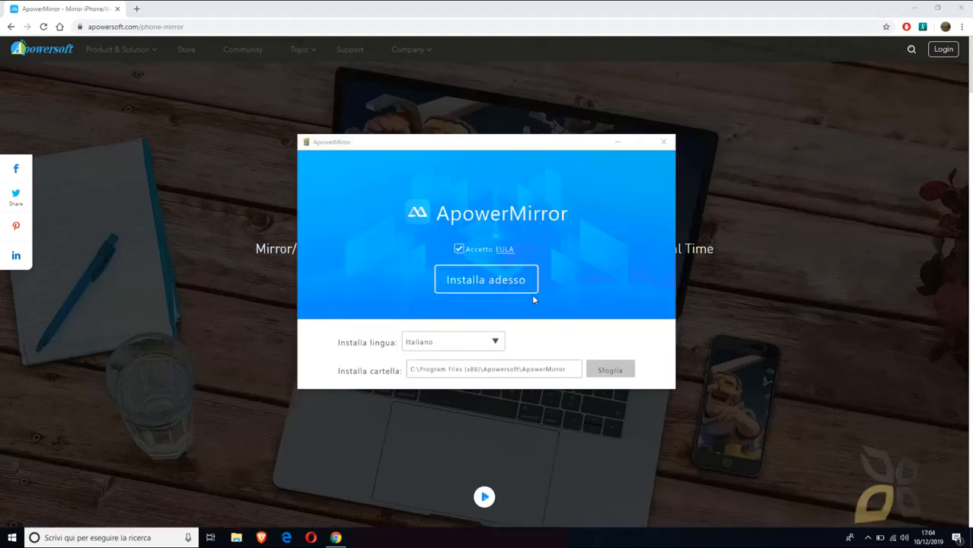
mouse_move(438, 135)
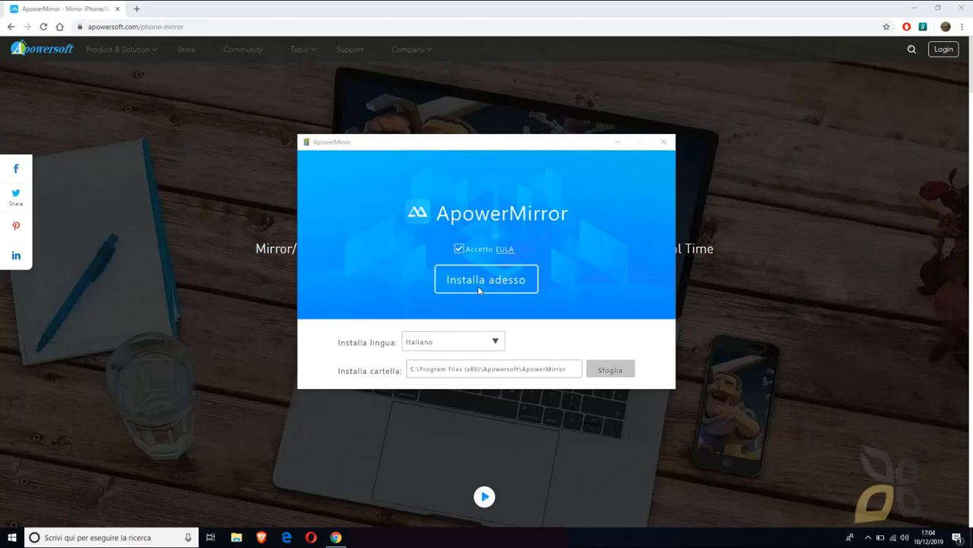
click(496, 341)
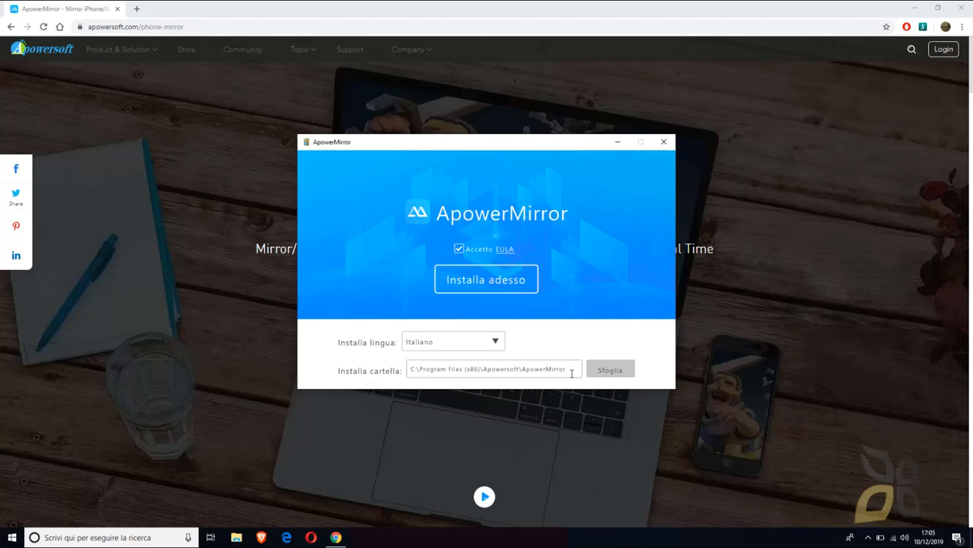
click(485, 280)
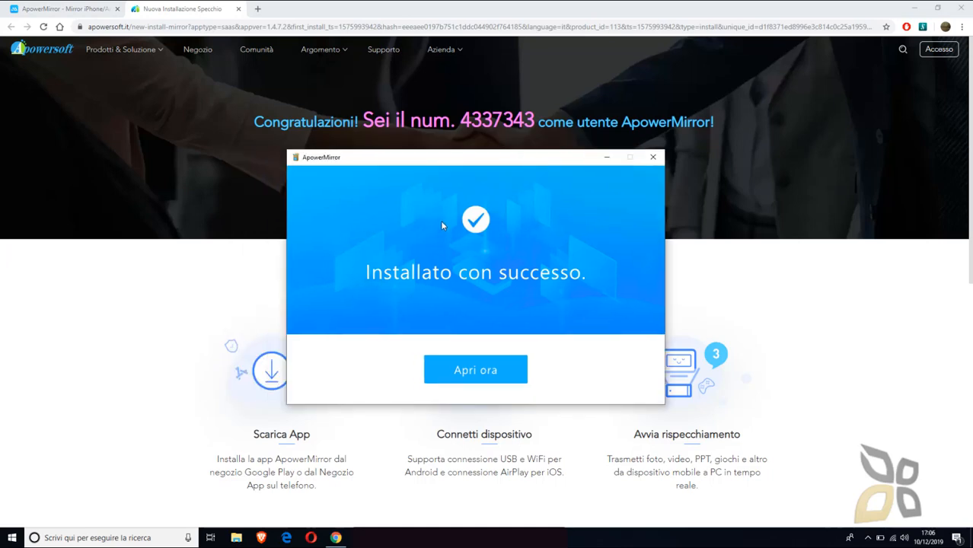
mouse_move(475, 370)
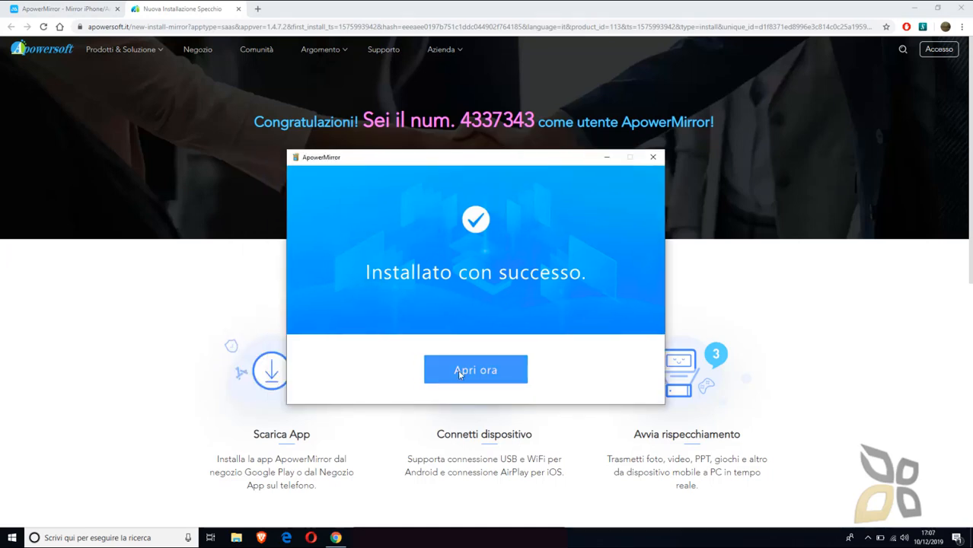
Reposition the 'Installato con successo' window and launch ApowerMirror with 'Apri ora'.
drag(475, 157, 480, 81)
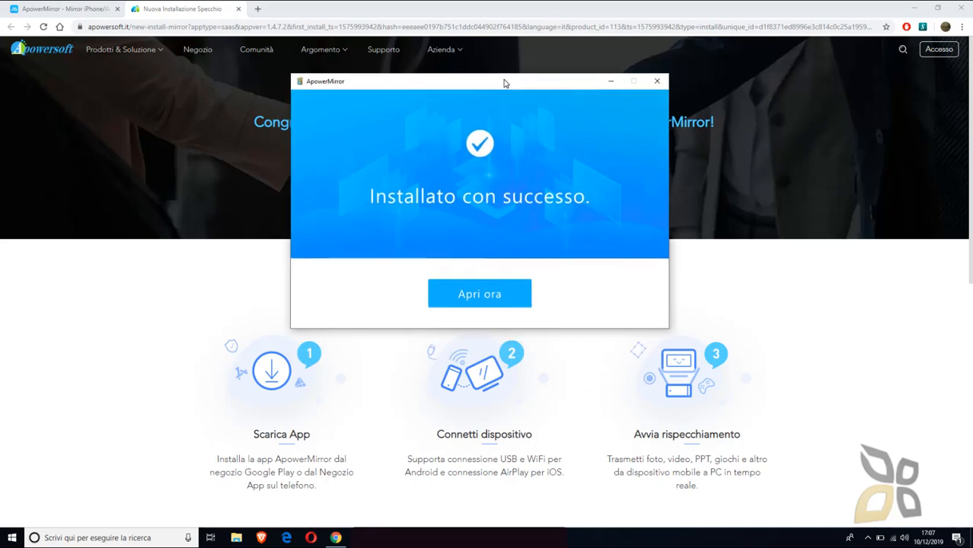
drag(502, 83, 479, 152)
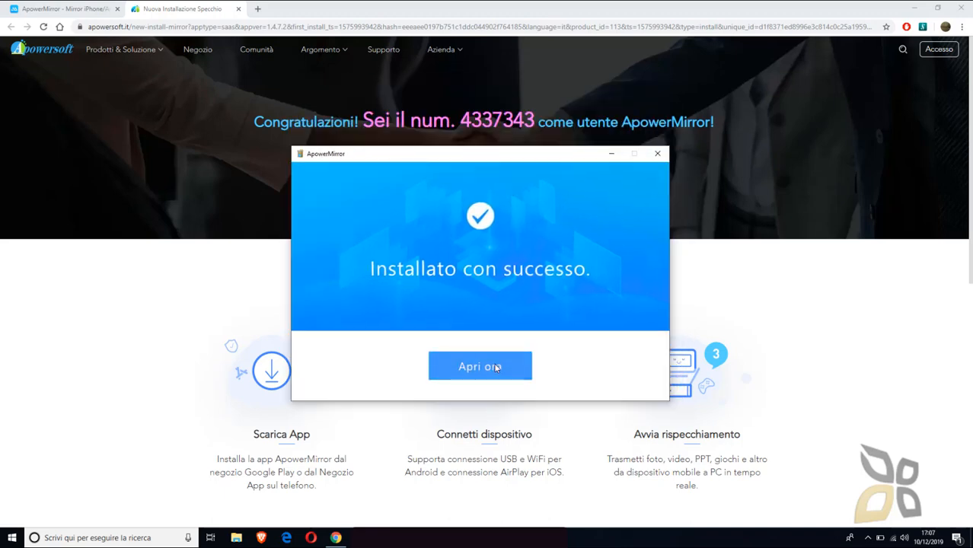
click(479, 365)
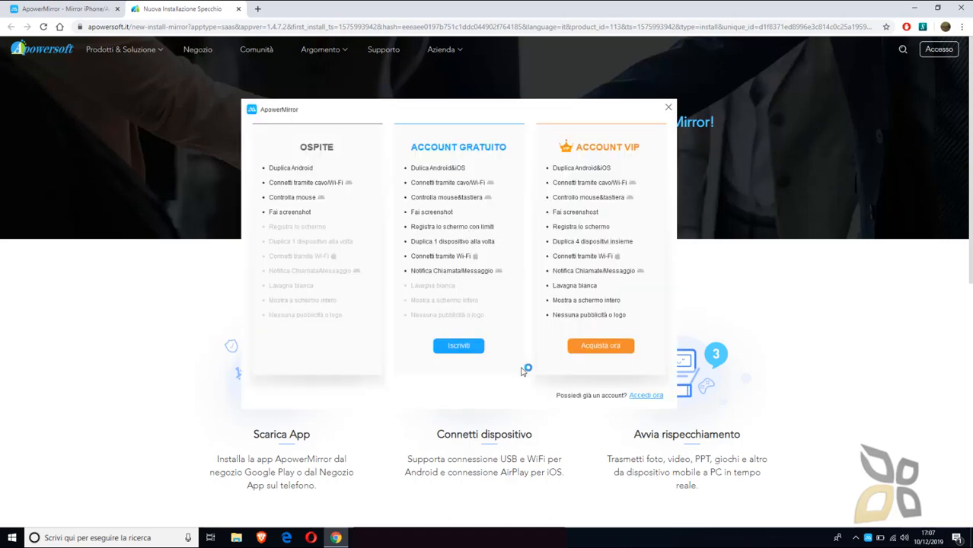
mouse_move(430, 110)
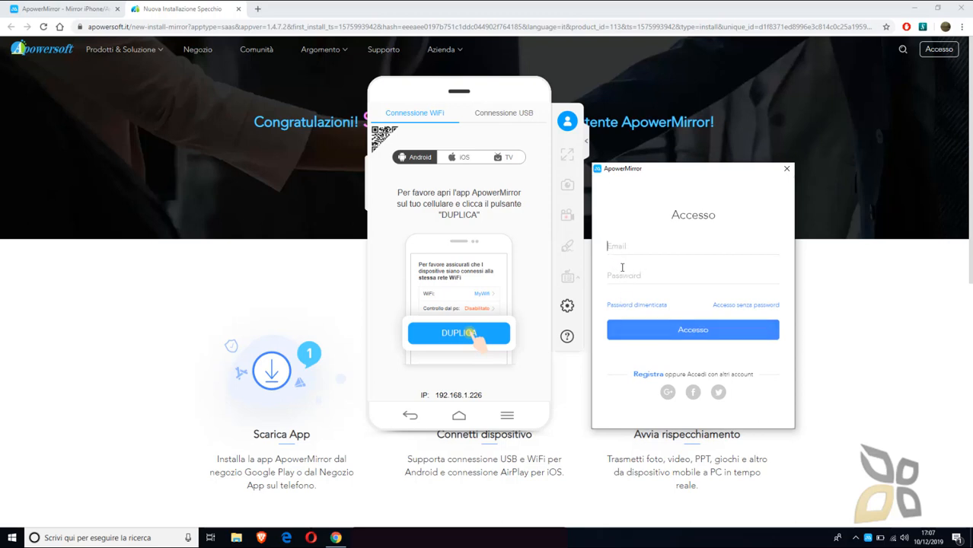
mouse_move(622, 235)
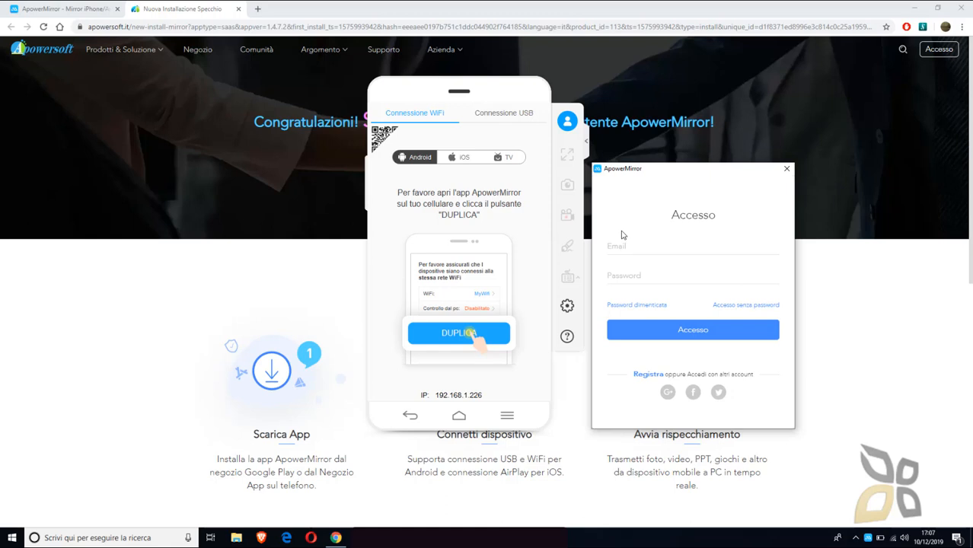
mouse_move(676, 262)
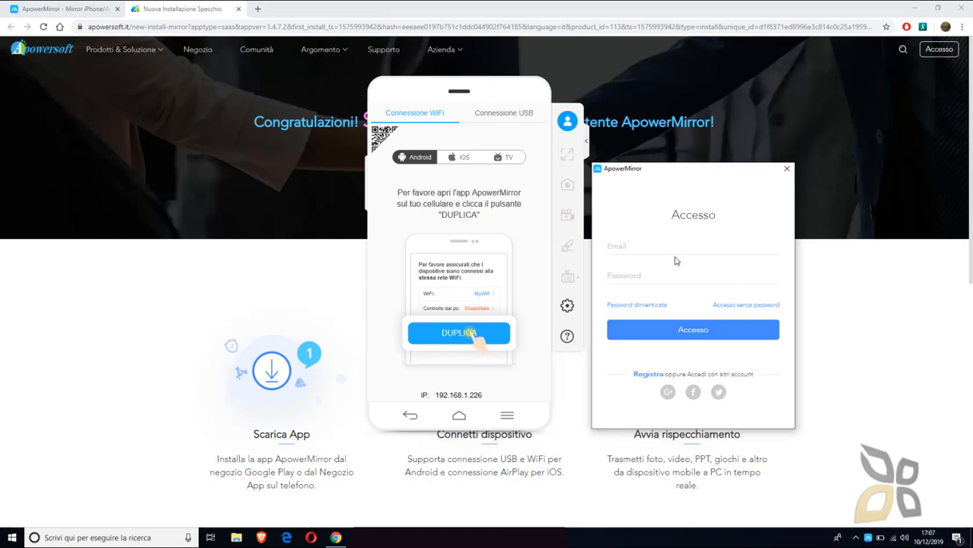
mouse_move(785, 169)
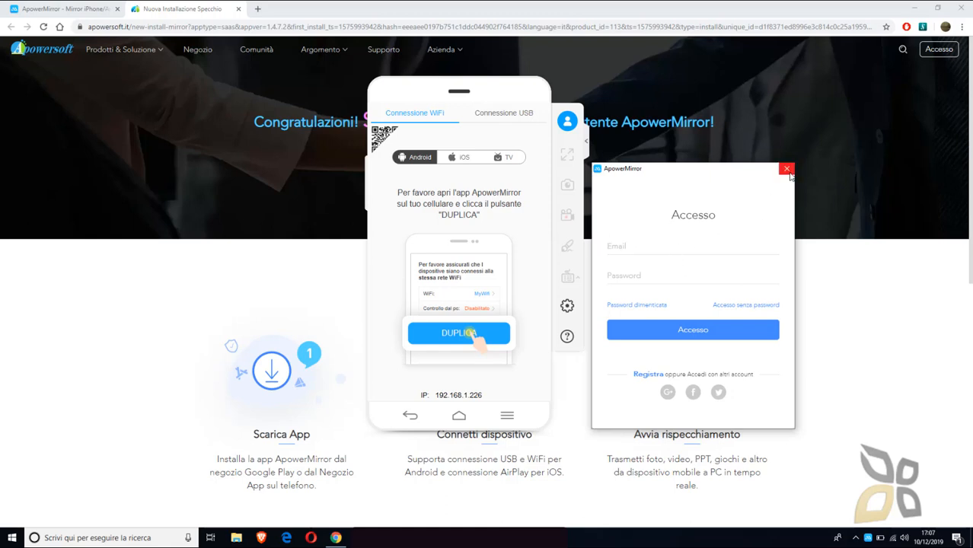
Dismiss the sign-in window and the 'New Feature Introduction' to reach the main mirroring window.
click(786, 167)
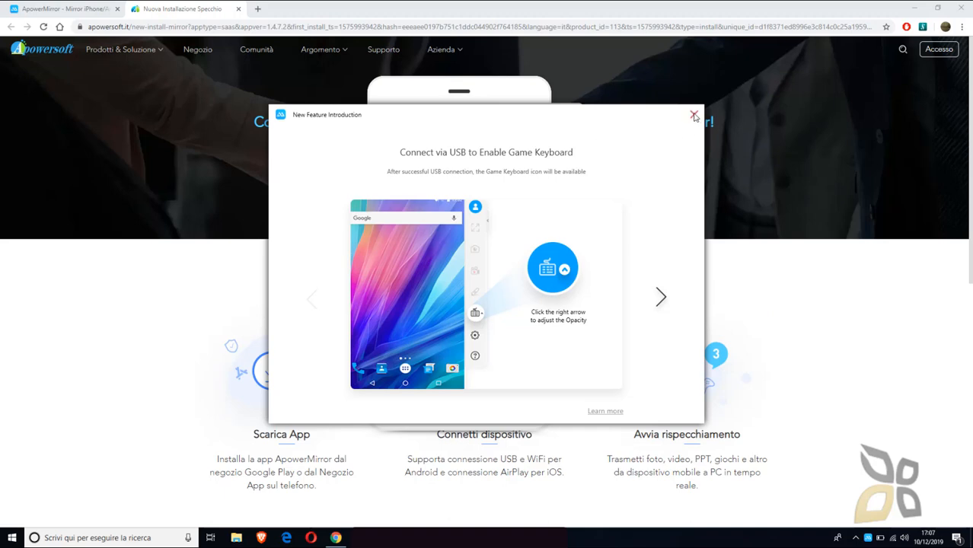
click(694, 116)
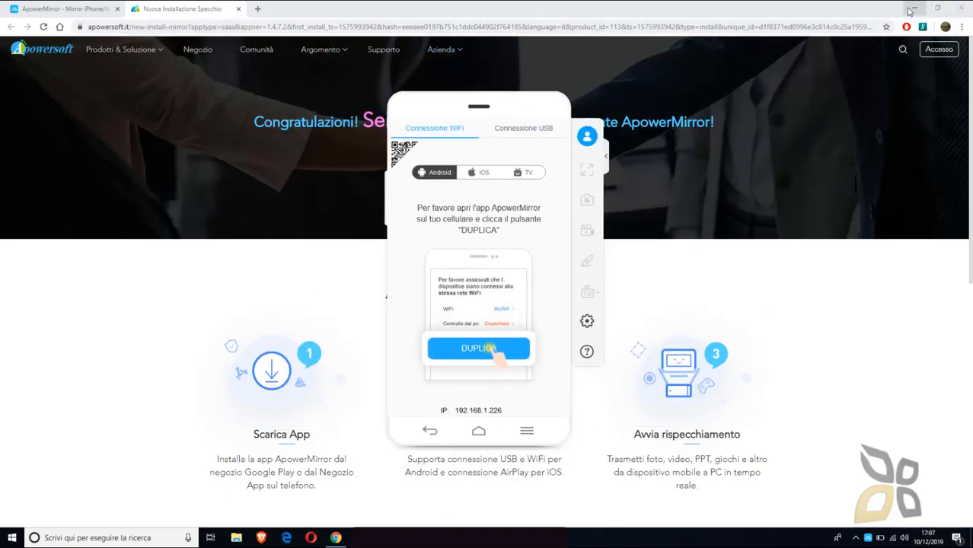
Minimize Chrome and add the ApowerMirror desktop shortcut to Start via 'Aggiungi a Start'.
click(913, 9)
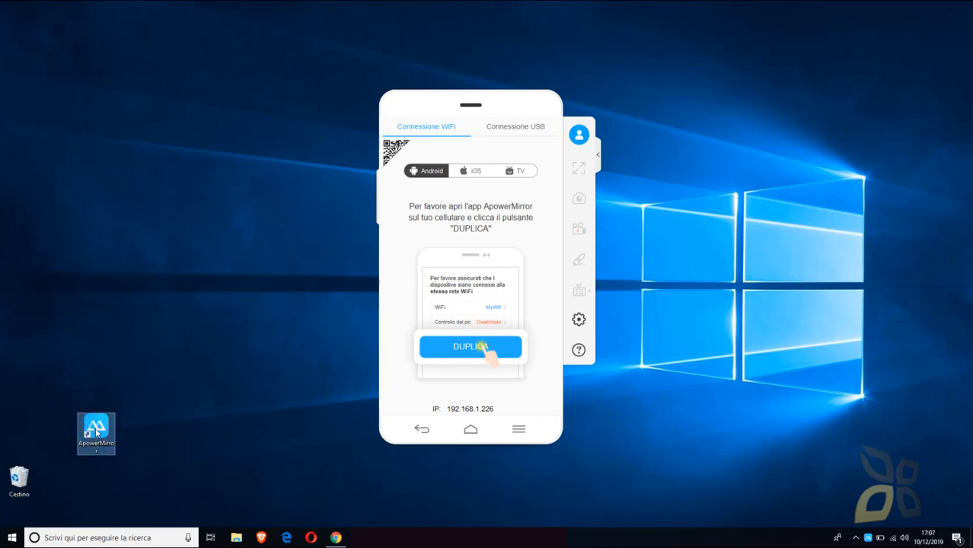
right_click(96, 432)
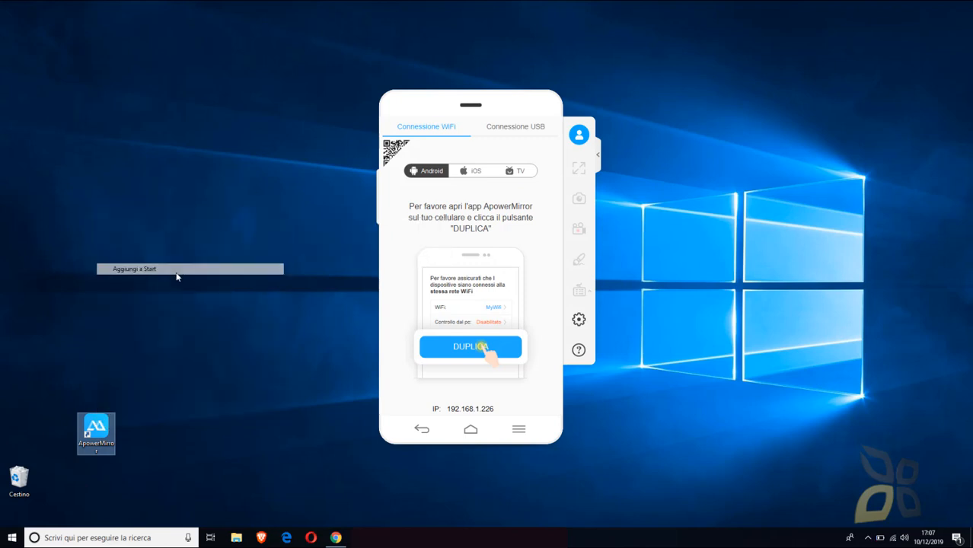
click(710, 384)
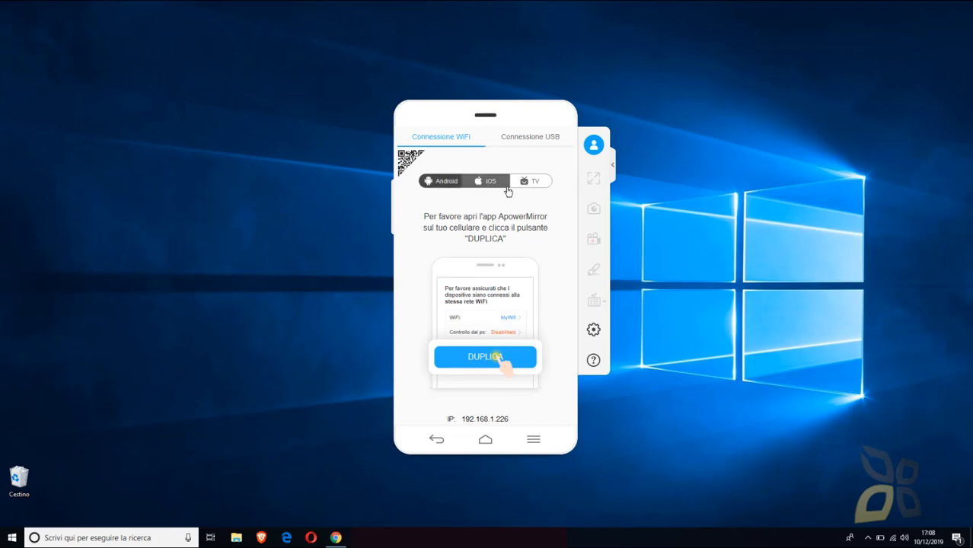
click(445, 179)
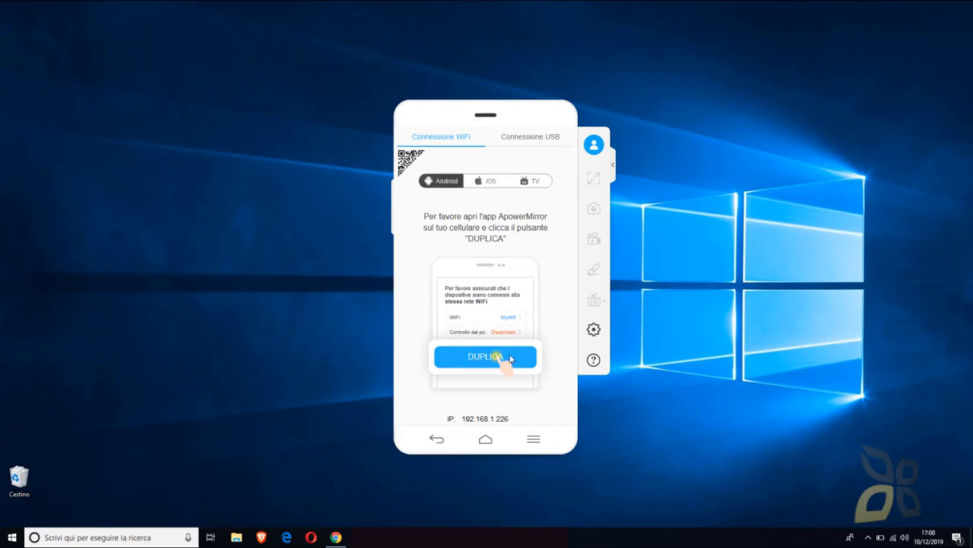
mouse_move(420, 344)
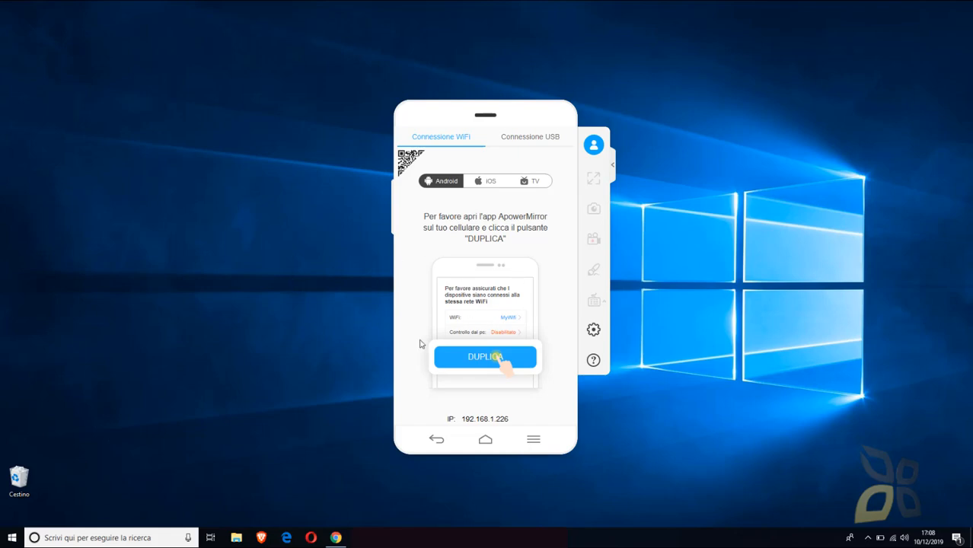
mouse_move(457, 286)
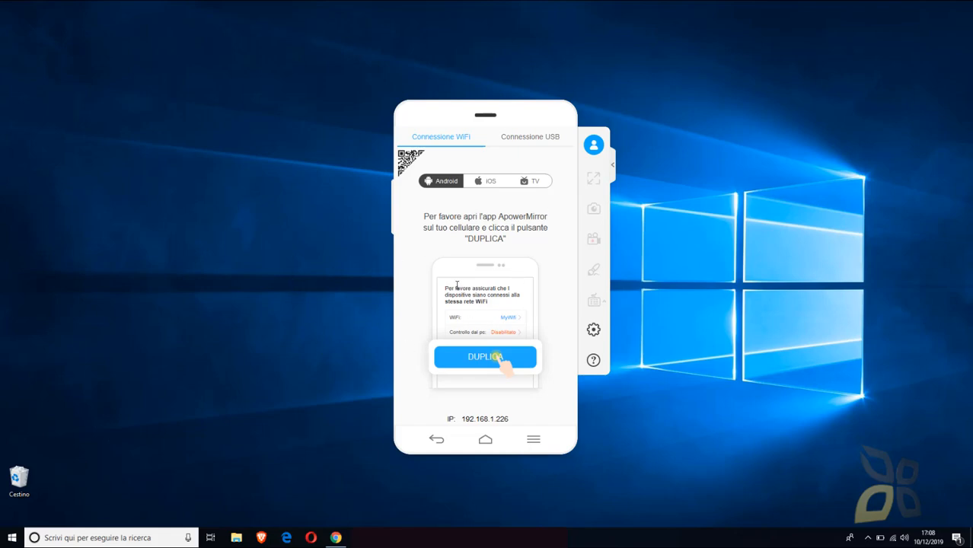
mouse_move(478, 198)
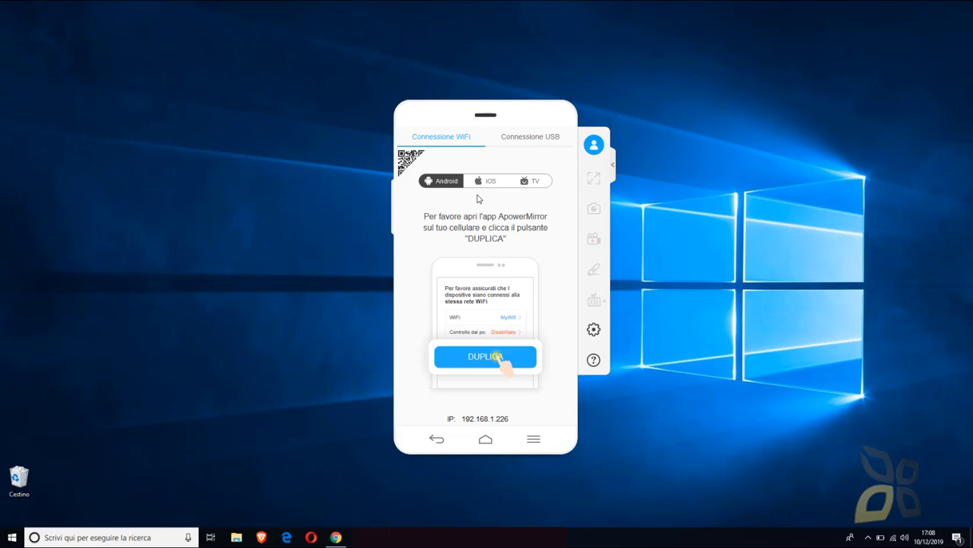
mouse_move(542, 217)
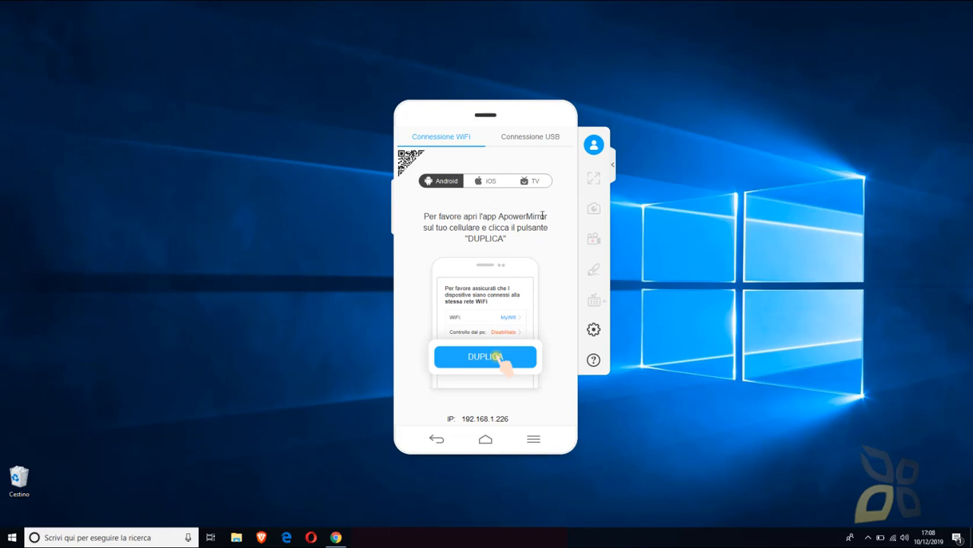
mouse_move(539, 225)
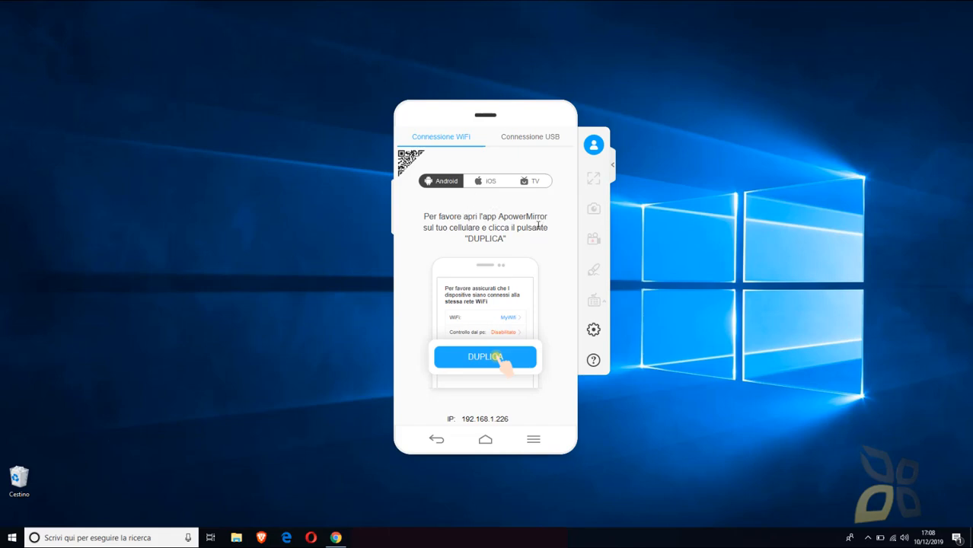
mouse_move(612, 168)
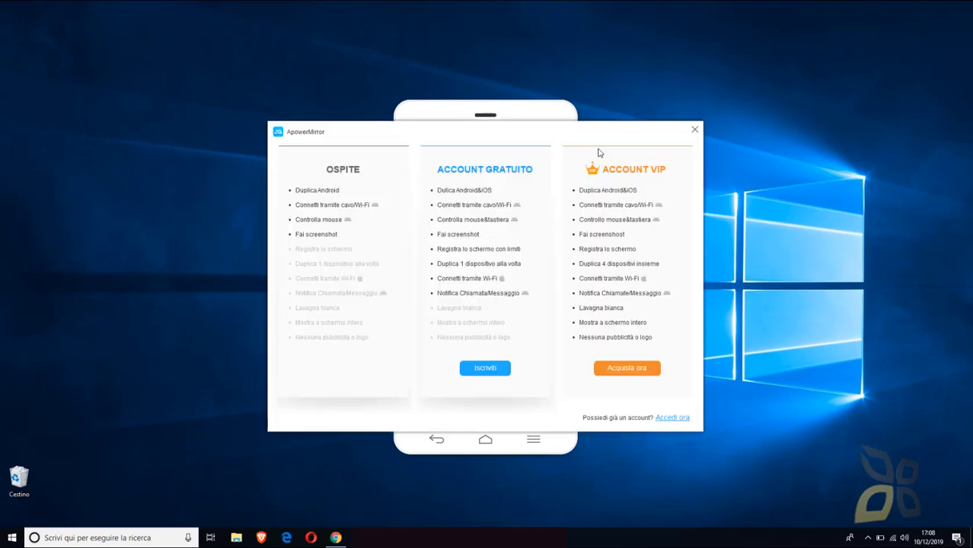
mouse_move(513, 169)
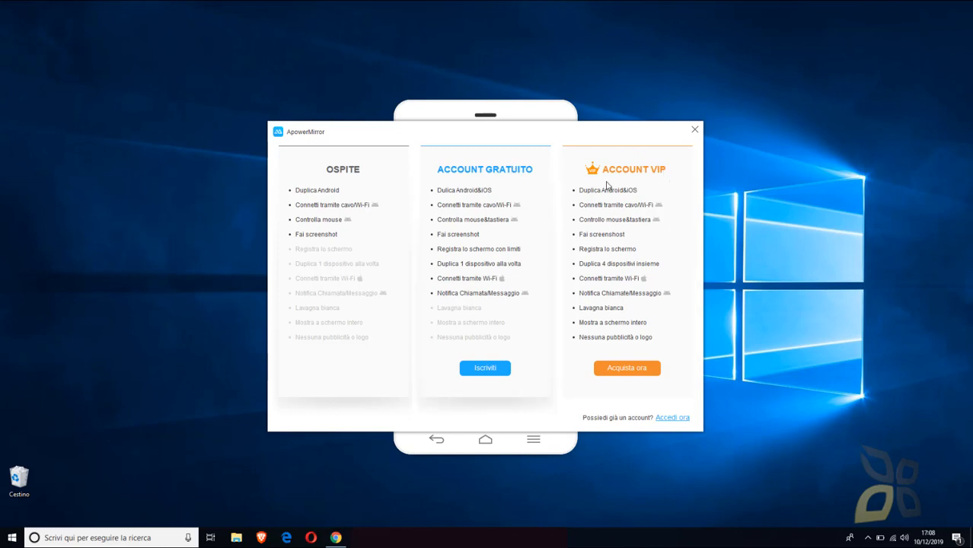
mouse_move(442, 189)
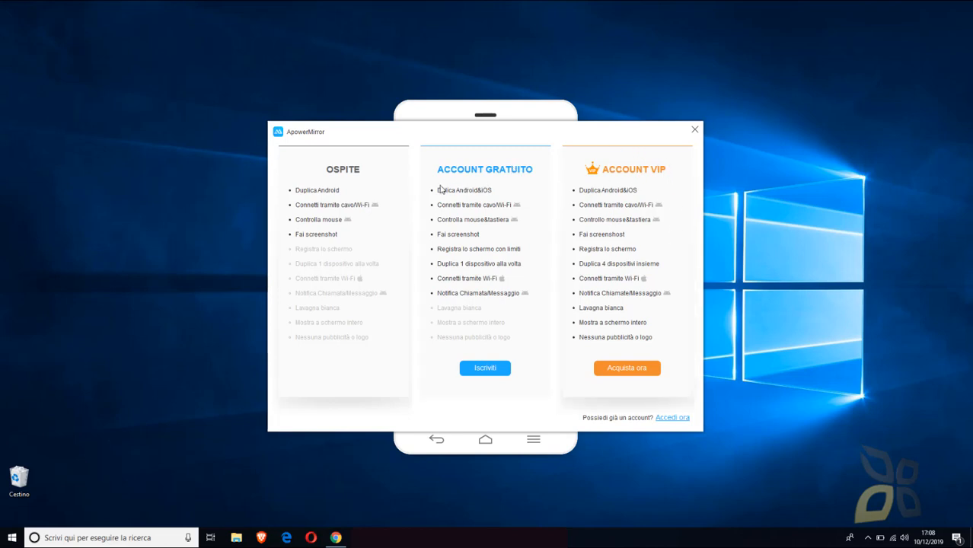
mouse_move(518, 164)
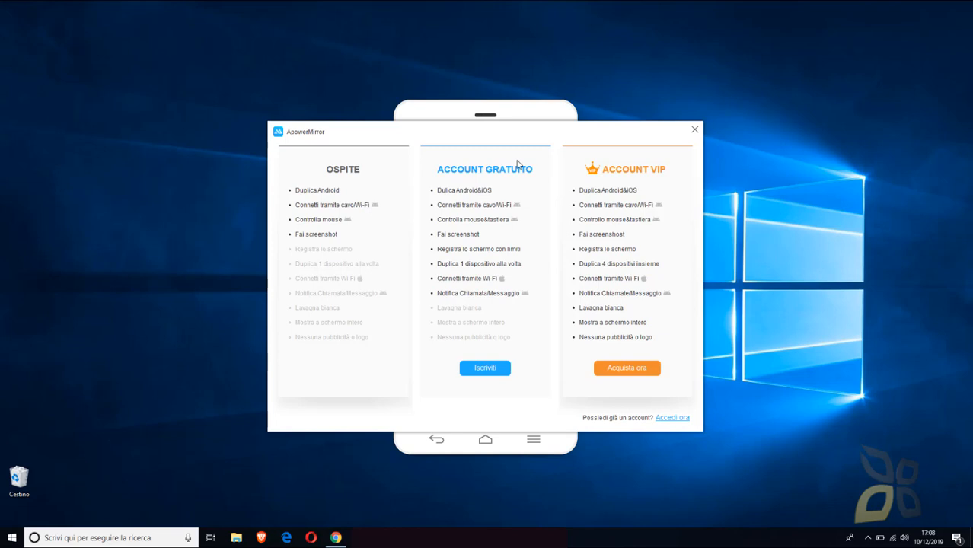
mouse_move(490, 222)
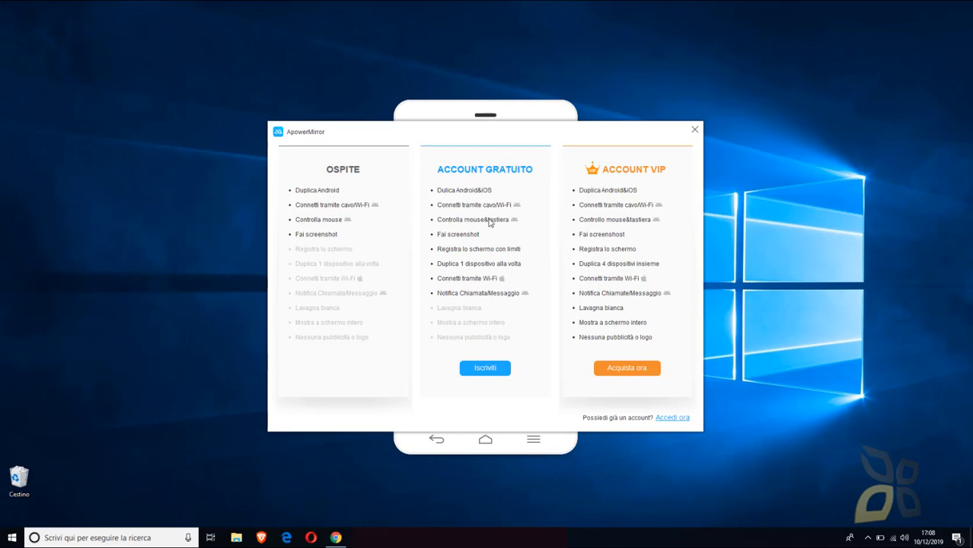
mouse_move(328, 192)
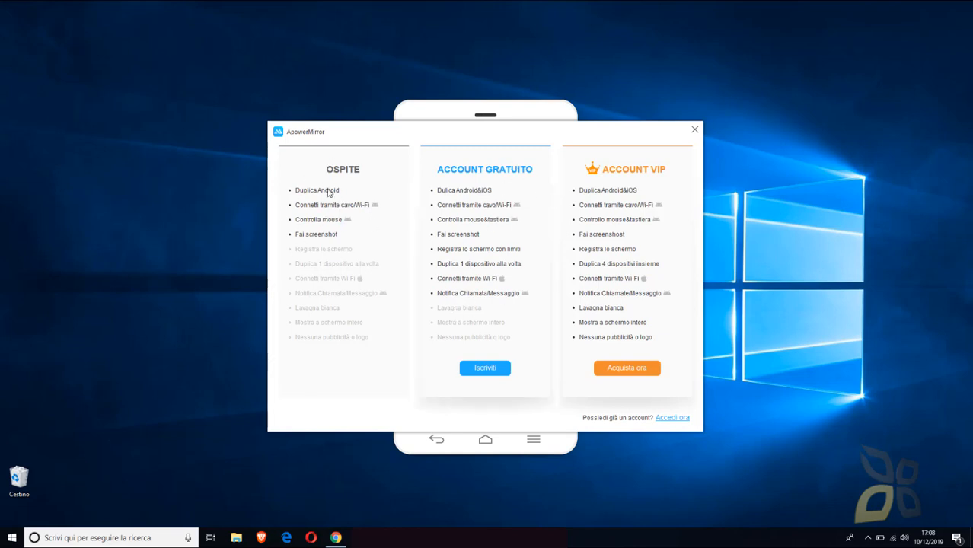
mouse_move(298, 180)
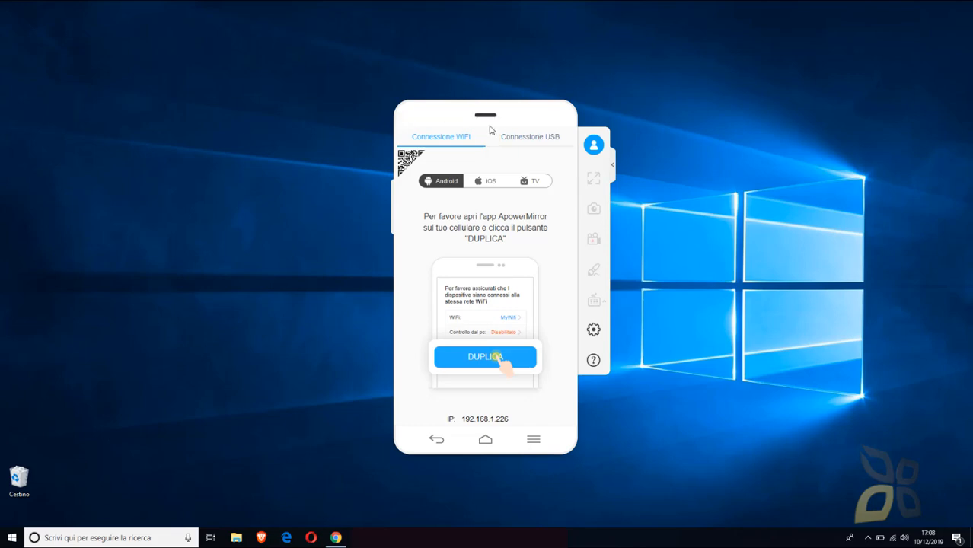
mouse_move(524, 152)
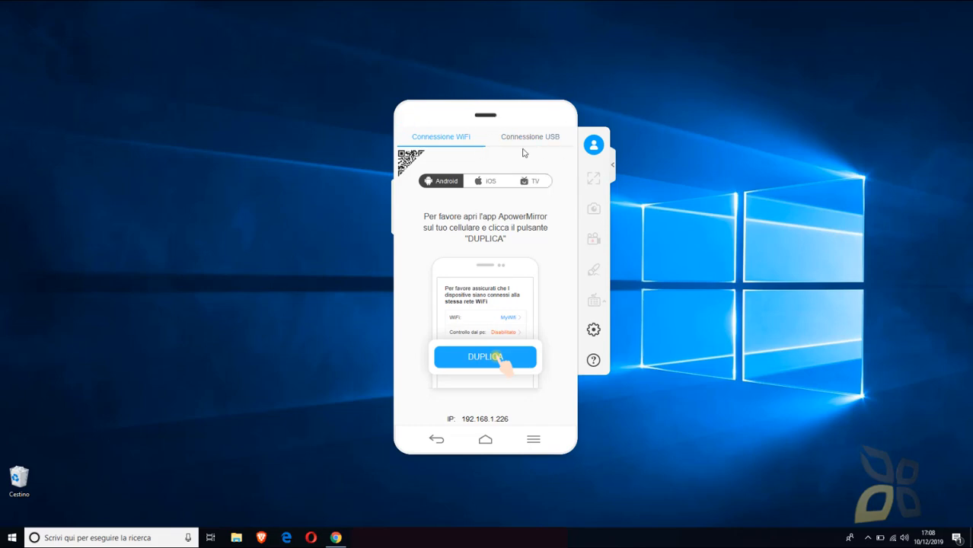
mouse_move(564, 155)
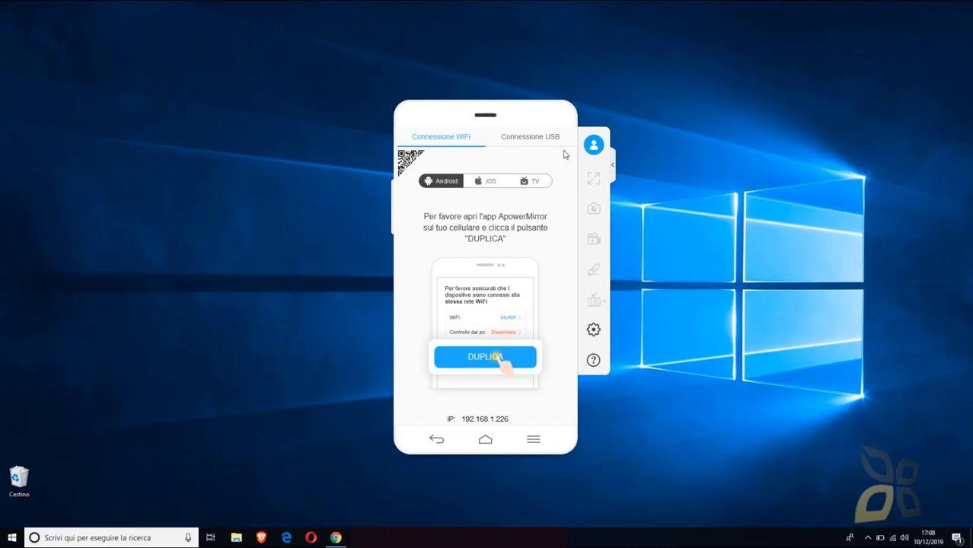
mouse_move(682, 152)
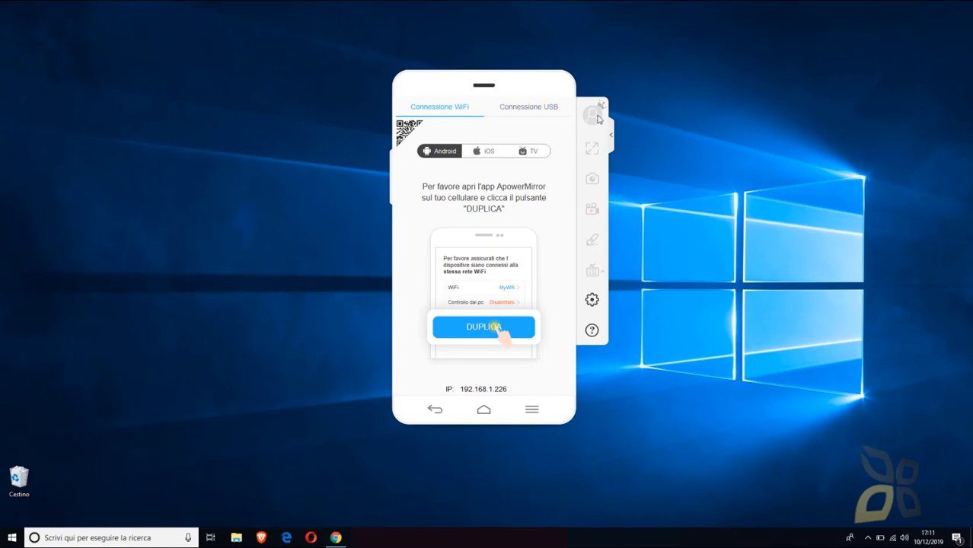
mouse_move(591, 298)
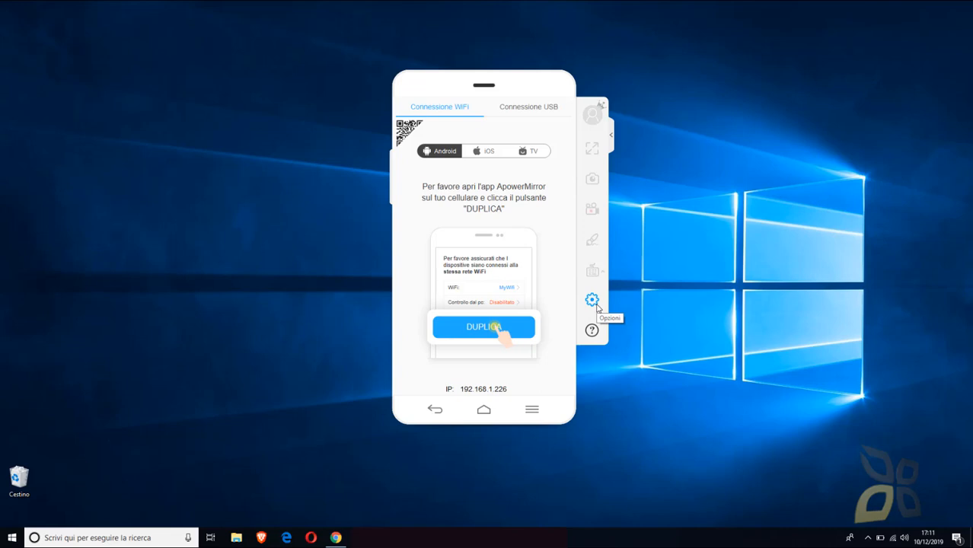
mouse_move(597, 307)
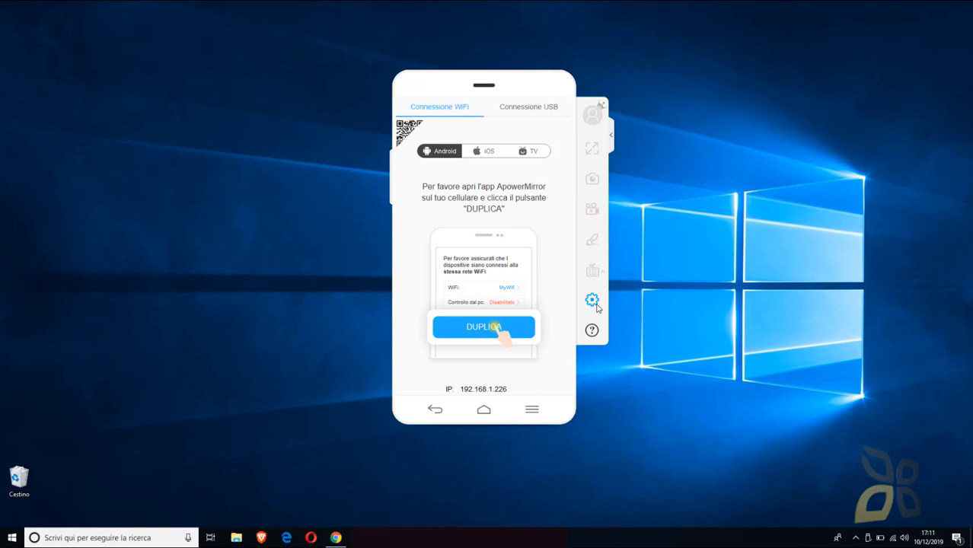
Close the plans window so the USB-connected phone begins connecting with progress at 10%.
click(484, 326)
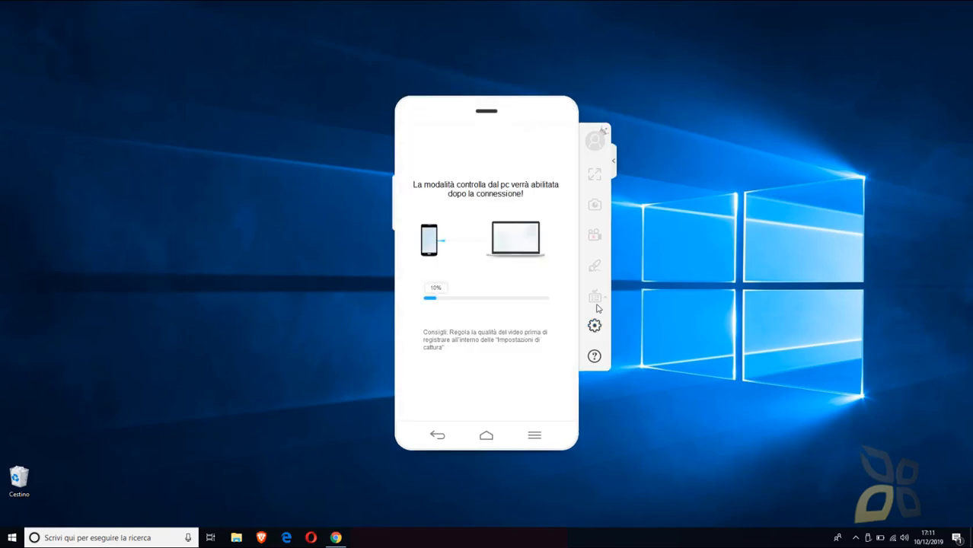
mouse_move(606, 67)
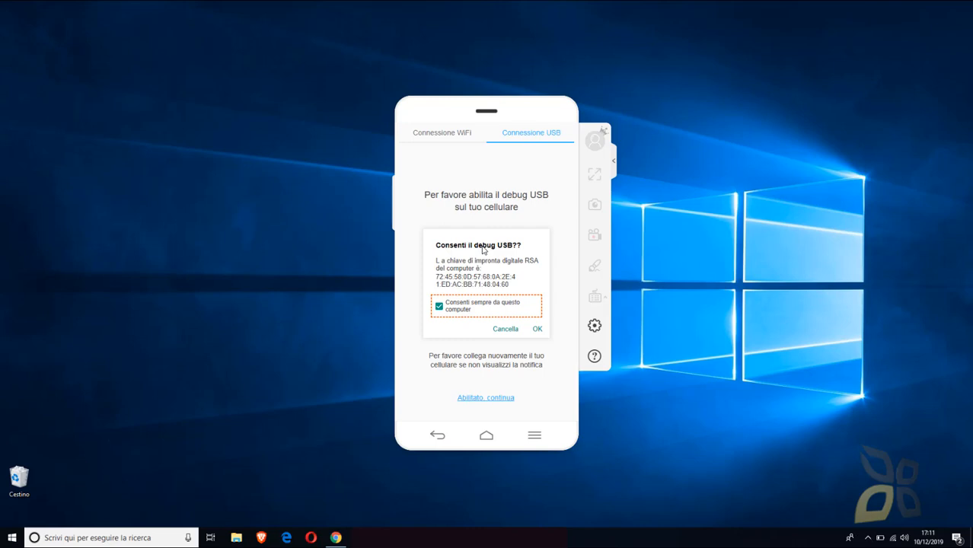
Continue past the USB debugging step to the Seleziona dispositivo list showing ASUS_Z01RD and ADB Interface.
click(536, 328)
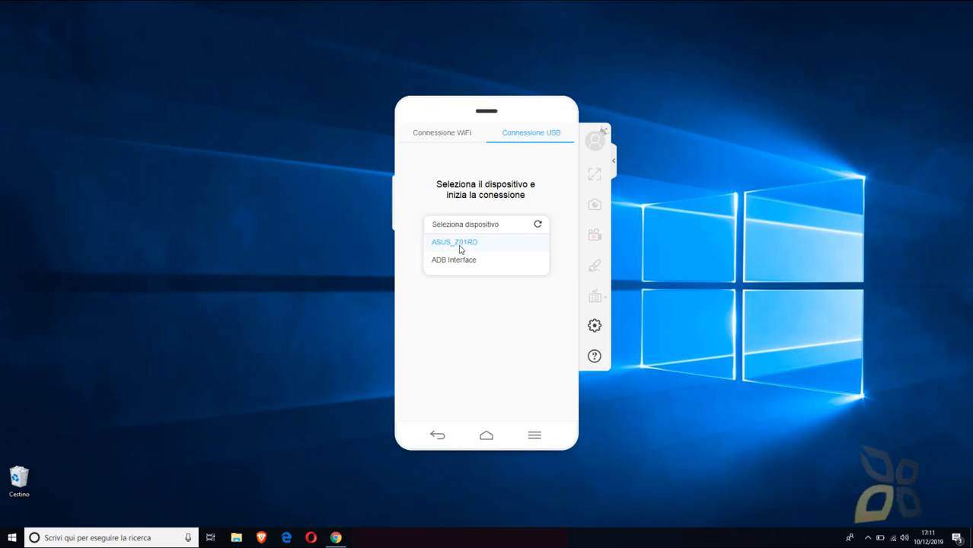
Connect to ASUS_Z01RD over USB so its screen mirrors, then dismiss the notification-access prompt.
click(454, 242)
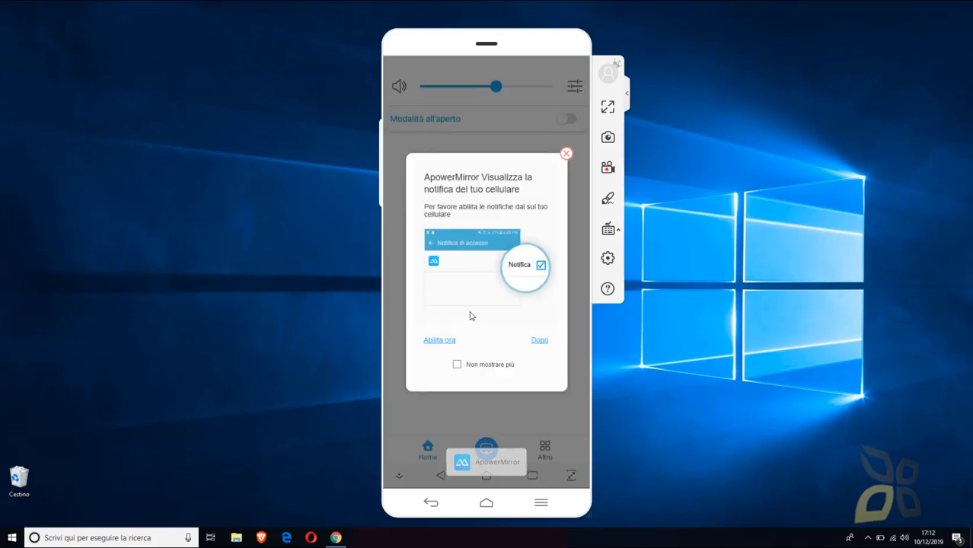
mouse_move(417, 90)
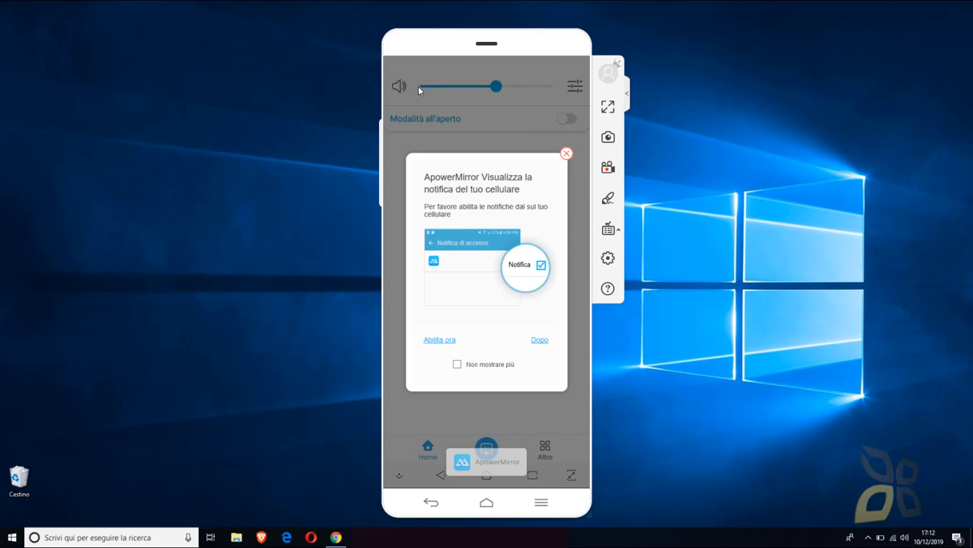
mouse_move(490, 229)
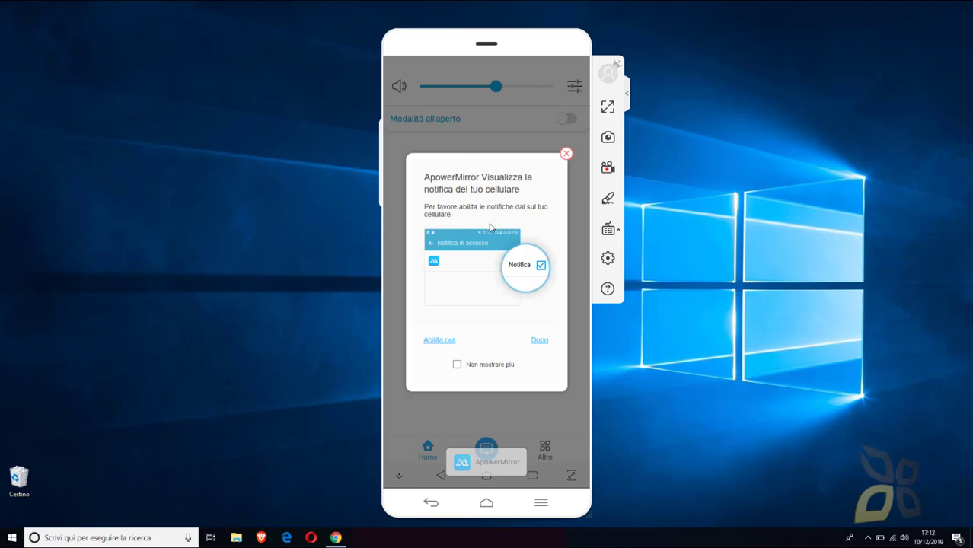
mouse_move(538, 259)
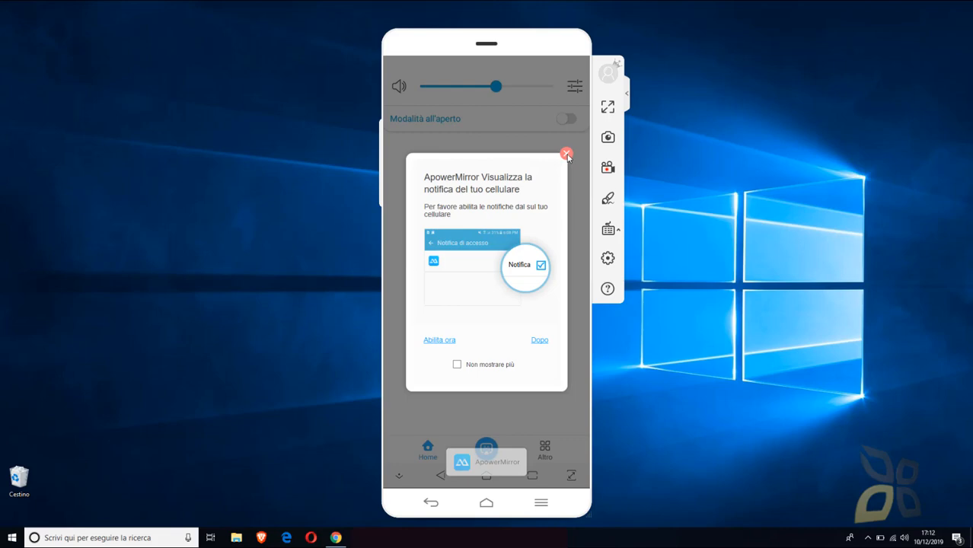
click(566, 152)
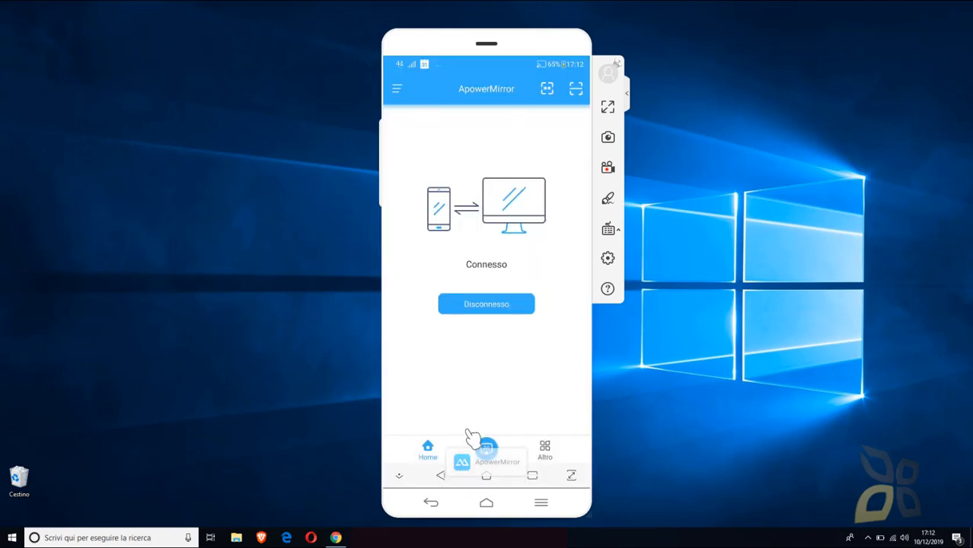
mouse_move(475, 283)
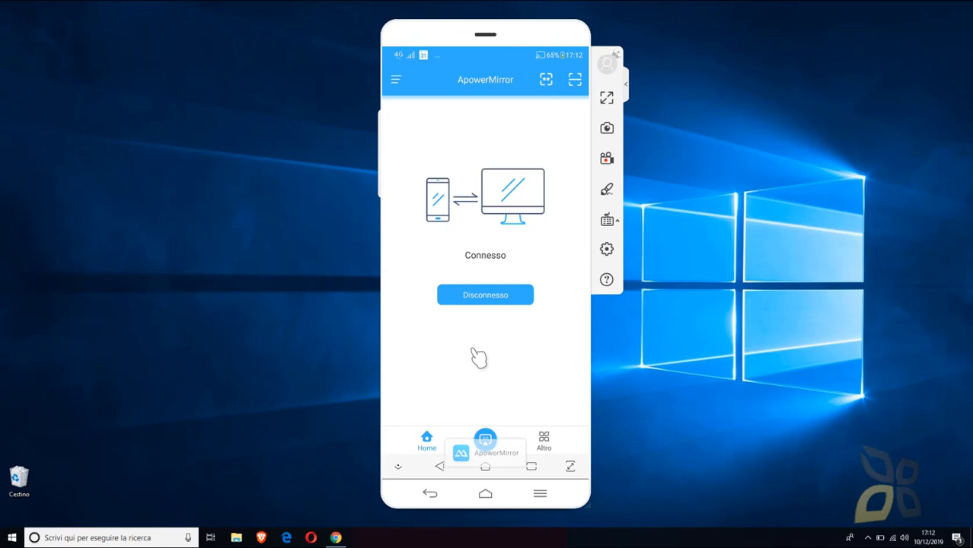
mouse_move(472, 364)
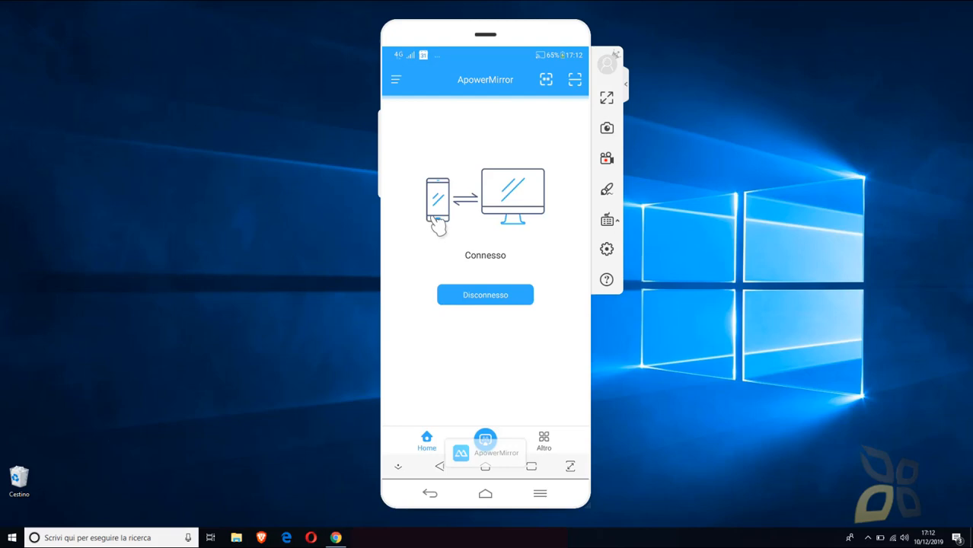
mouse_move(460, 137)
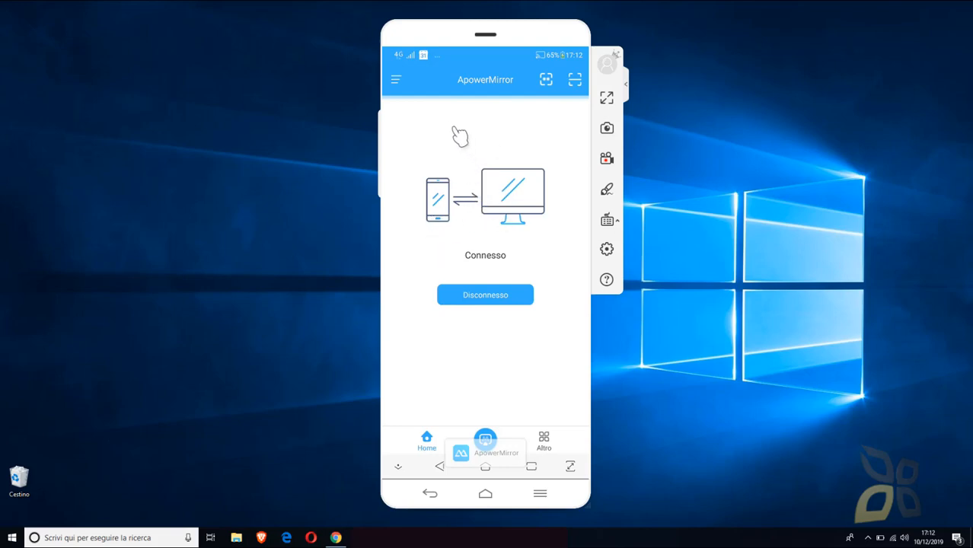
mouse_move(399, 164)
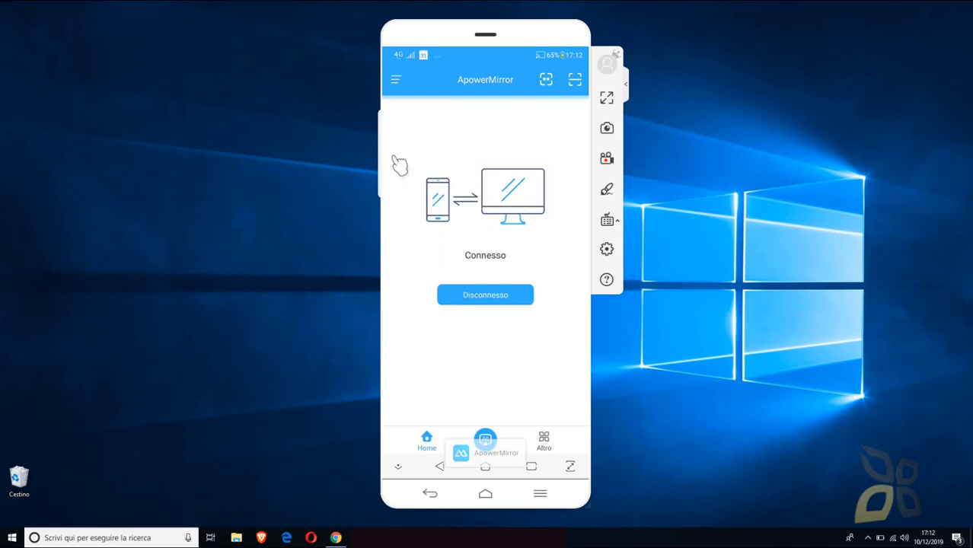
mouse_move(490, 156)
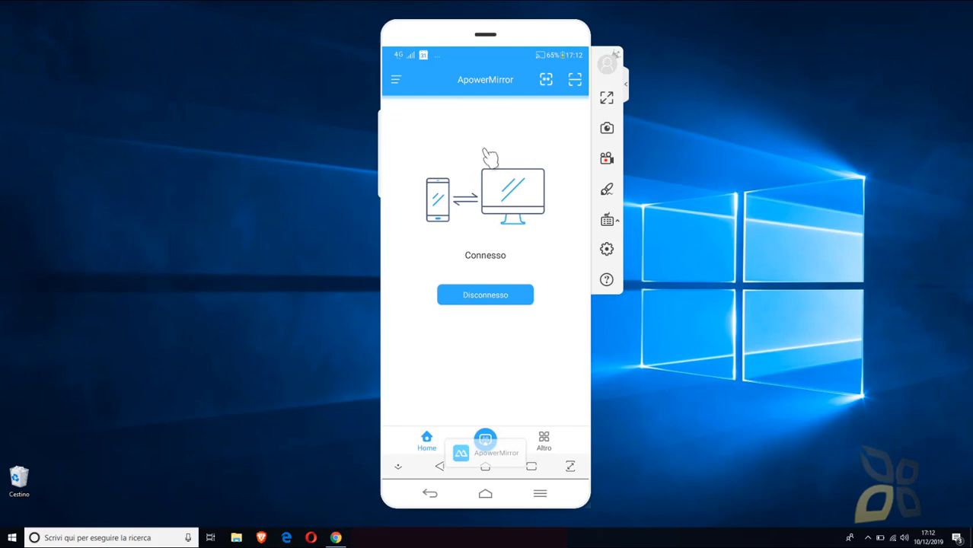
mouse_move(506, 262)
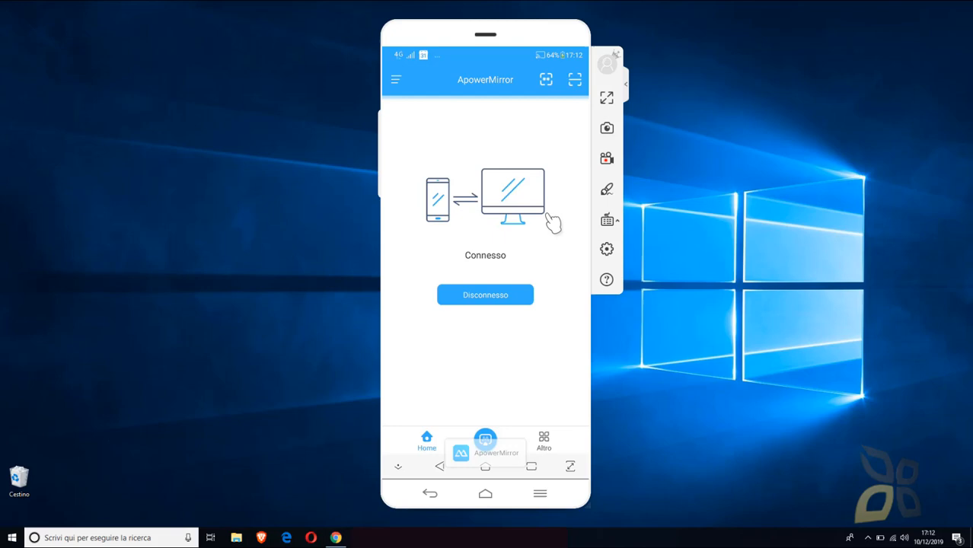
mouse_move(524, 453)
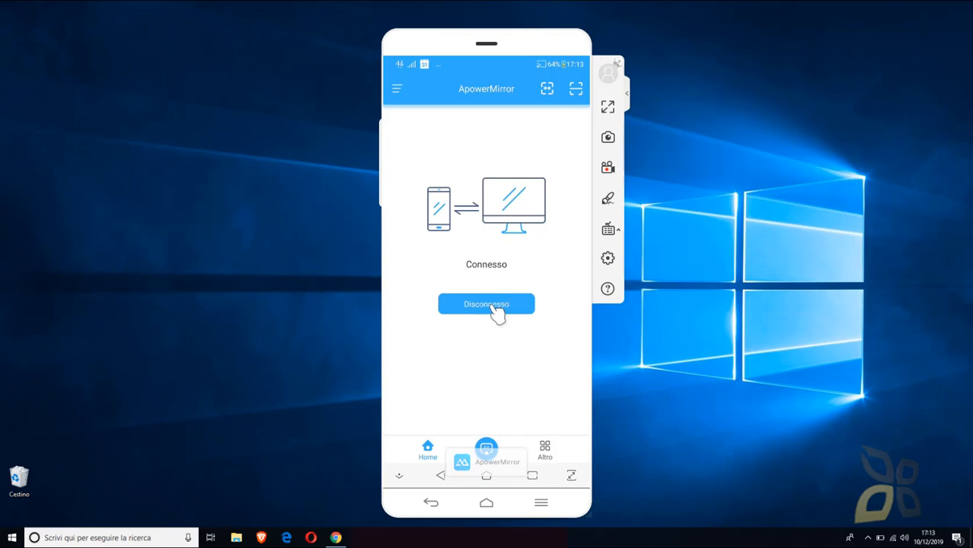
mouse_move(488, 323)
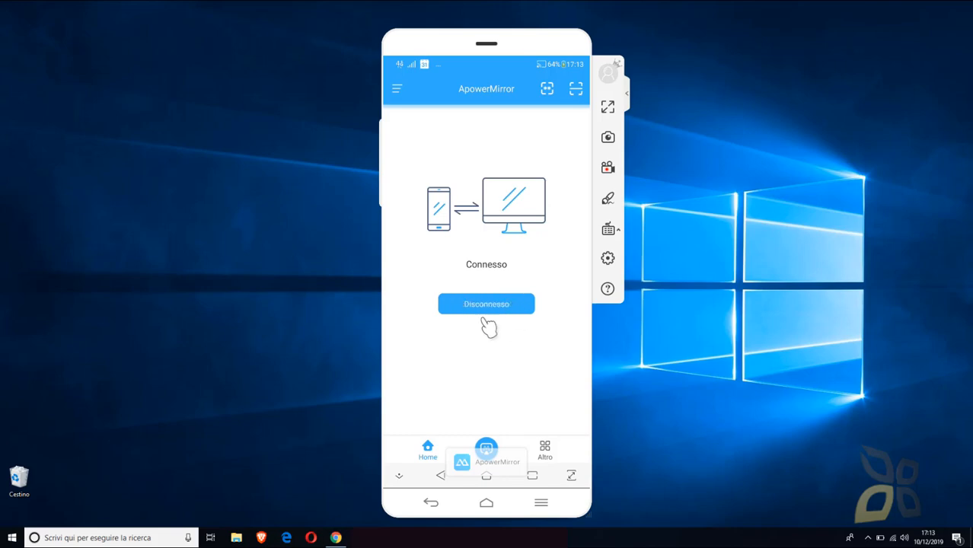
mouse_move(609, 150)
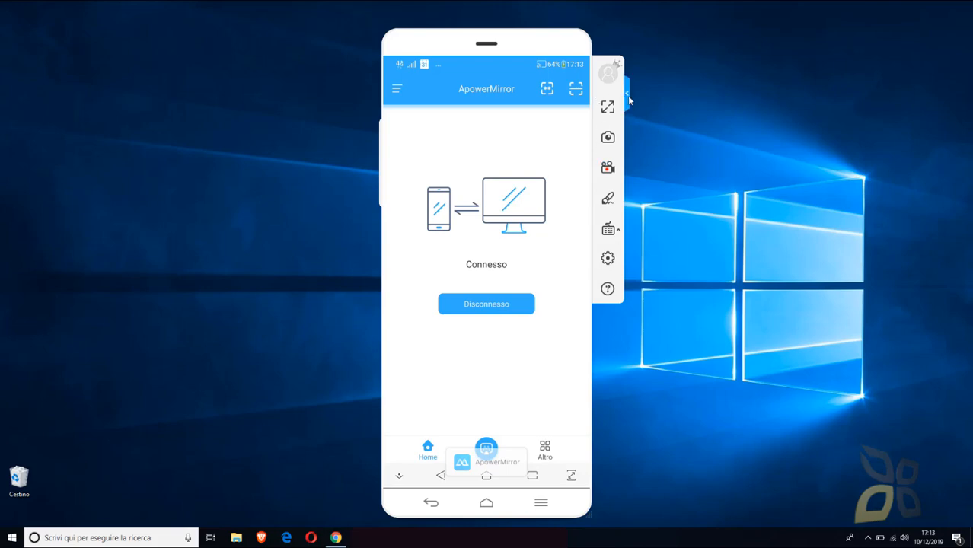
click(626, 98)
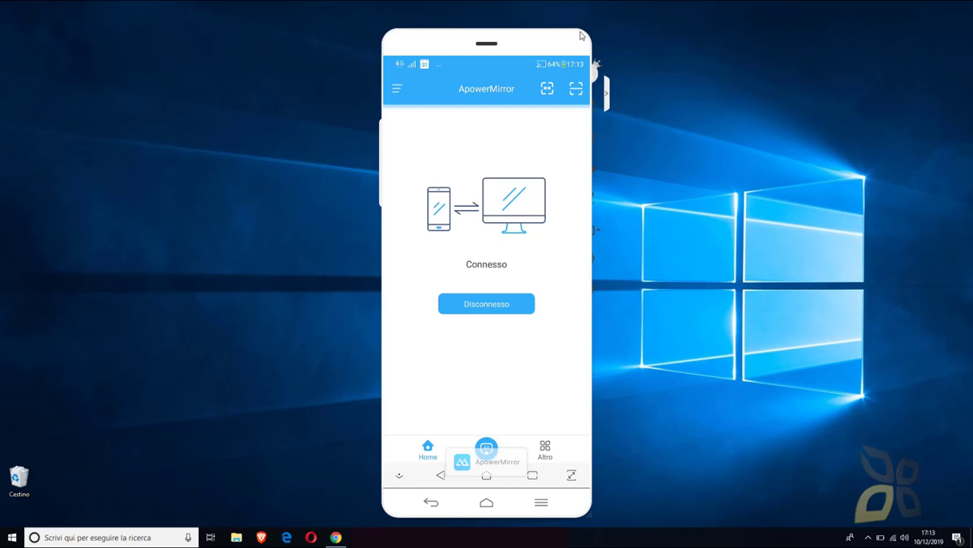
mouse_move(542, 125)
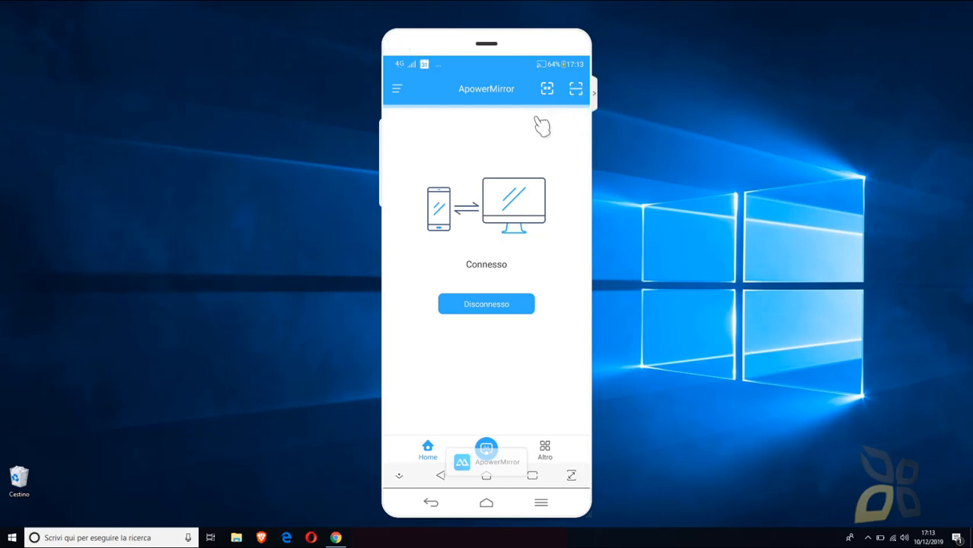
mouse_move(494, 435)
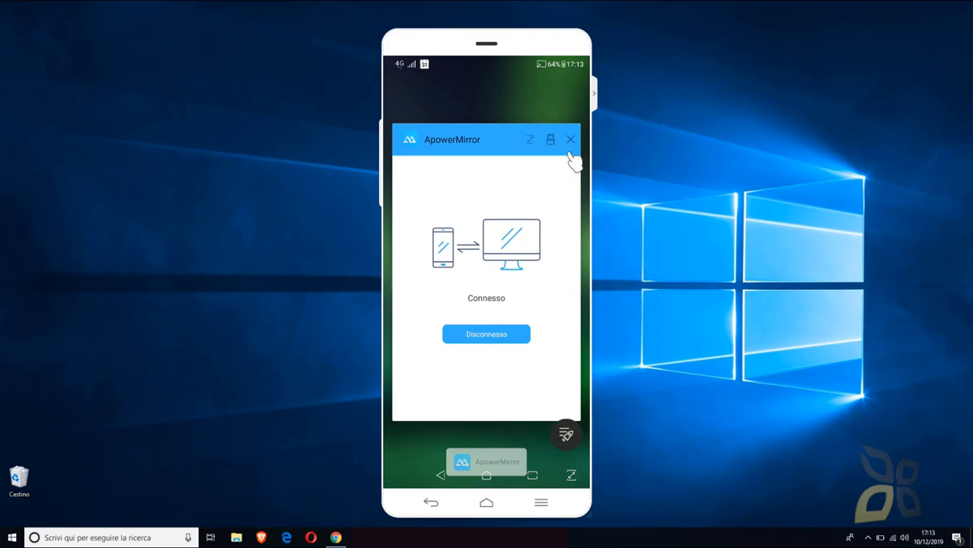
mouse_move(495, 145)
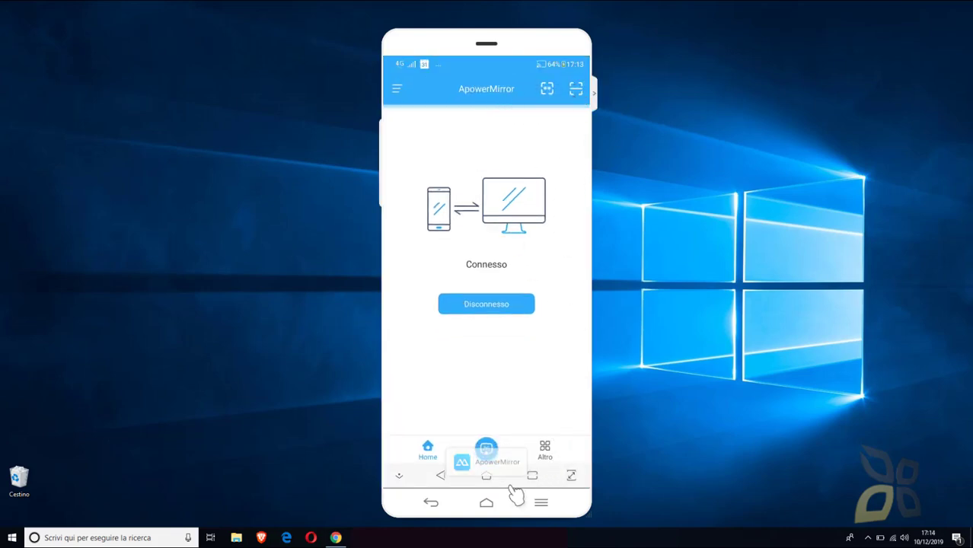
Return the mirrored phone to its home screen and move from the Google feed to the app pages.
click(486, 502)
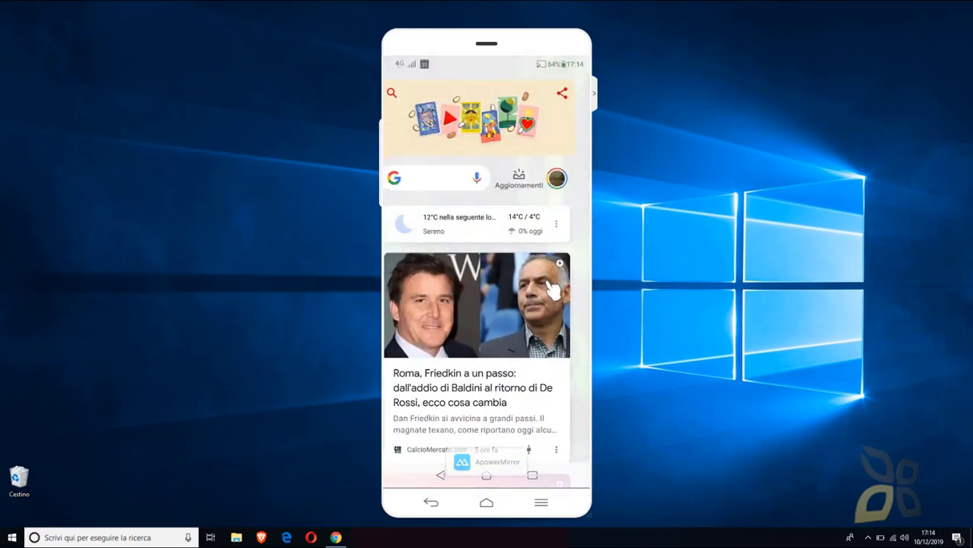
click(487, 503)
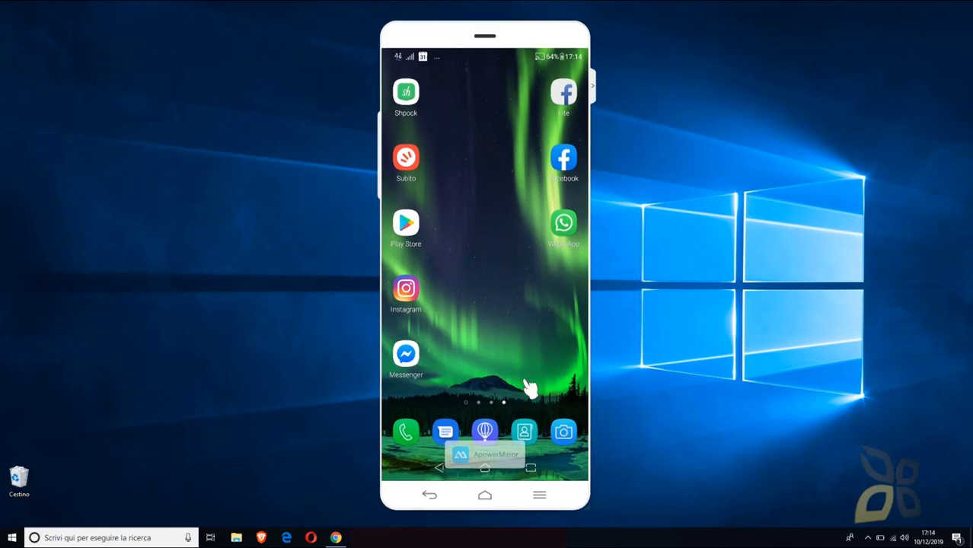
mouse_move(495, 198)
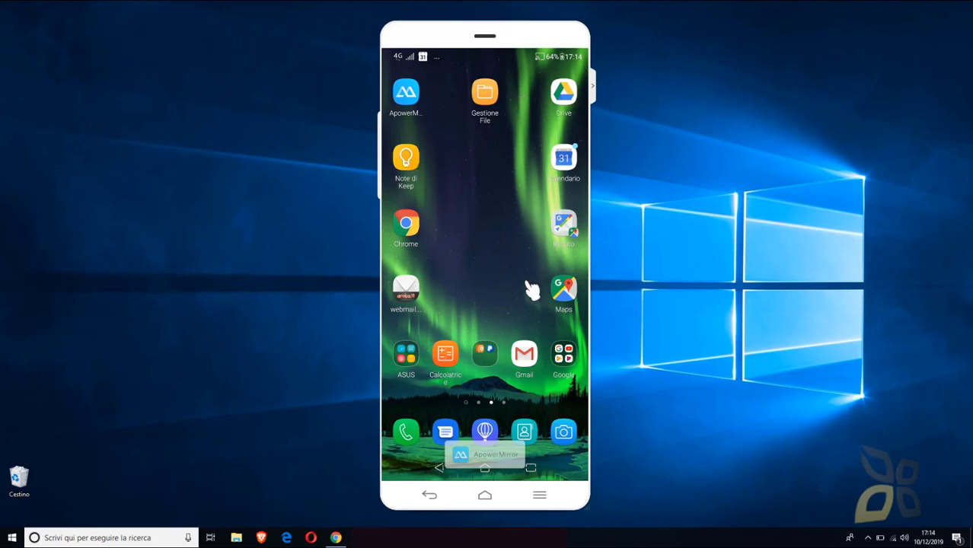
mouse_move(453, 277)
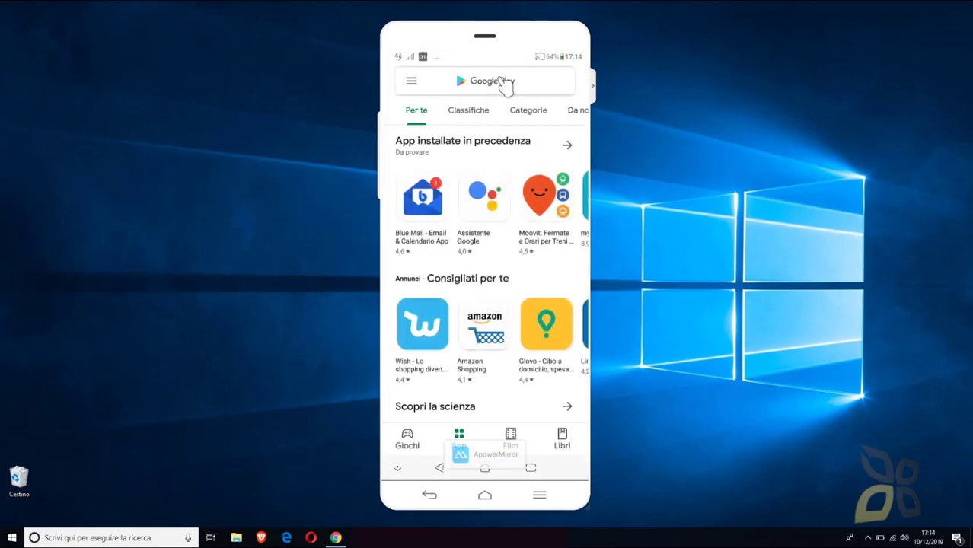
Search the Play Store for 'apowermirror' and select the ApowerMirror-Duplica&Controlla result.
click(484, 81)
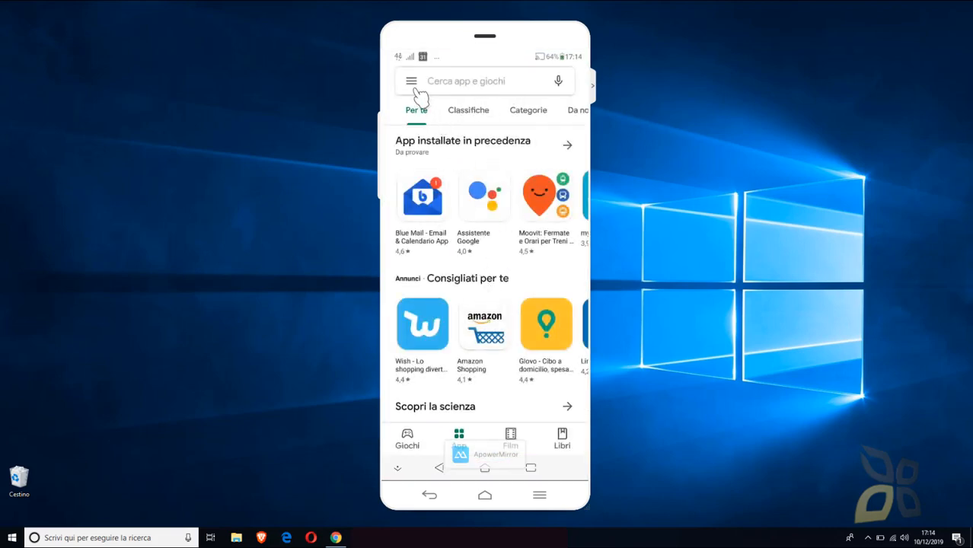
click(472, 80)
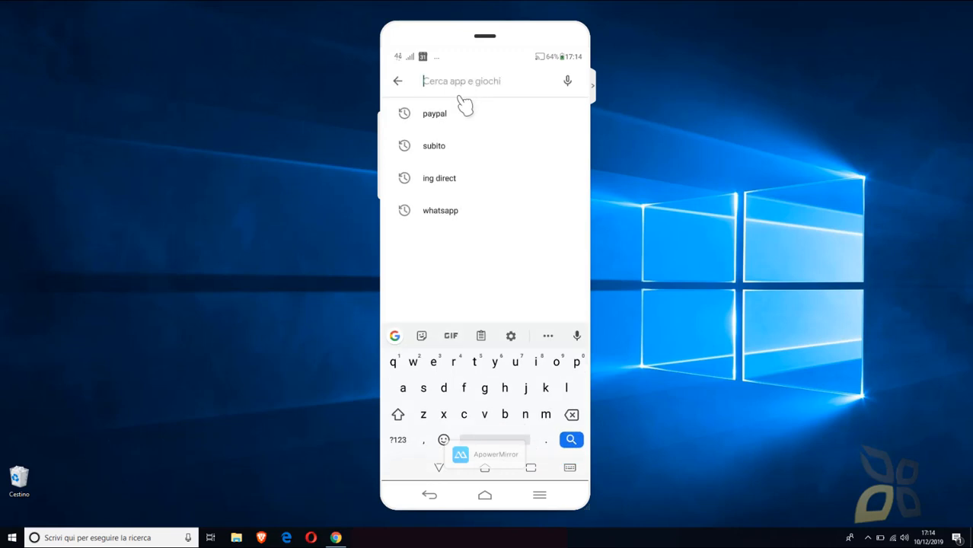
mouse_move(456, 84)
text(apowwr)
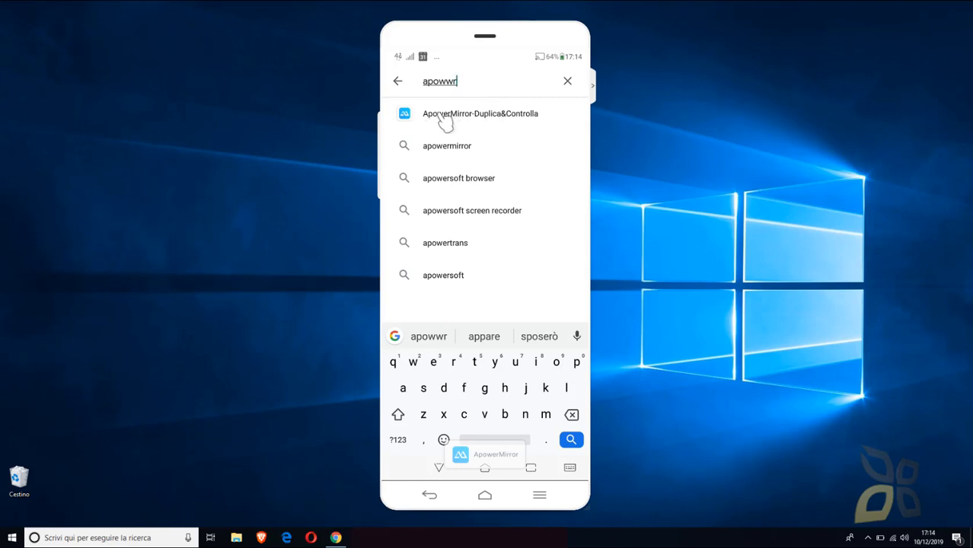
click(480, 113)
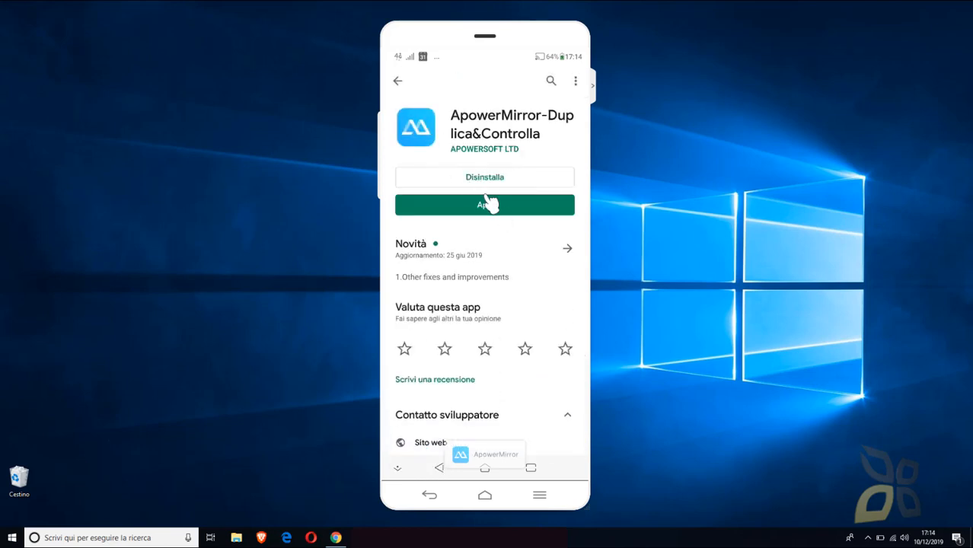
mouse_move(463, 189)
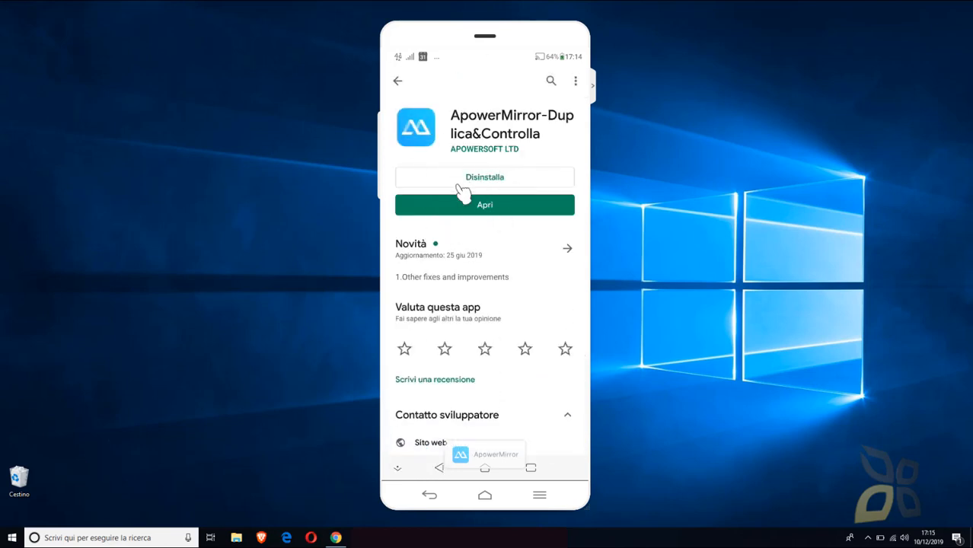
mouse_move(453, 241)
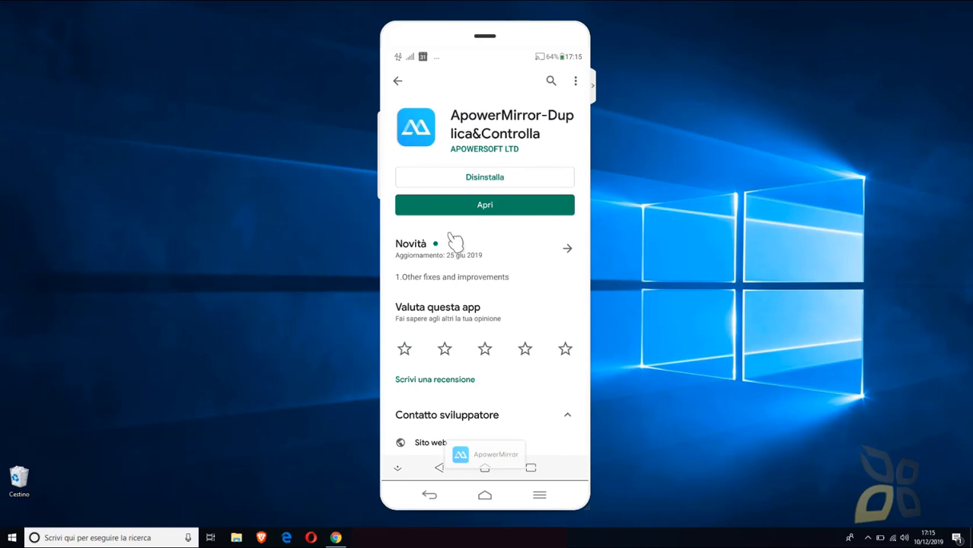
mouse_move(475, 110)
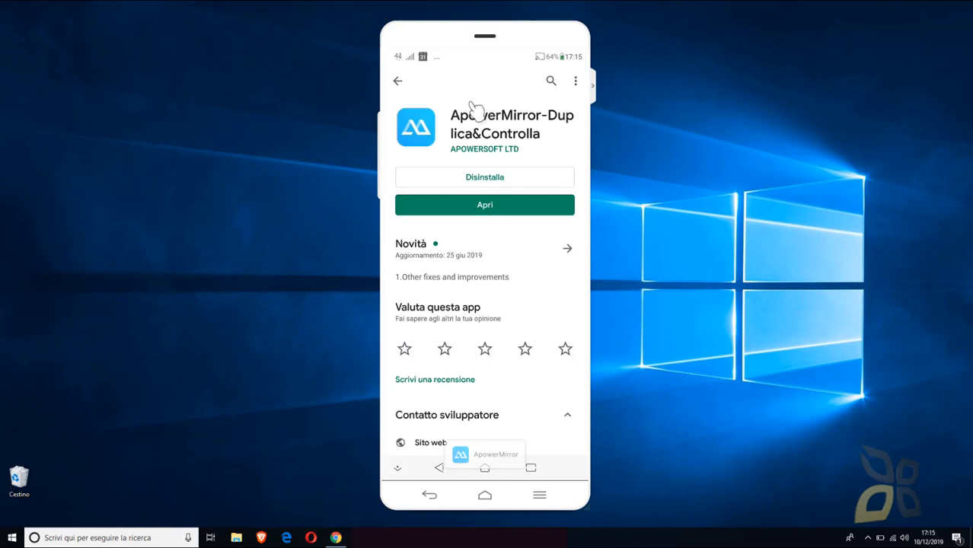
mouse_move(325, 269)
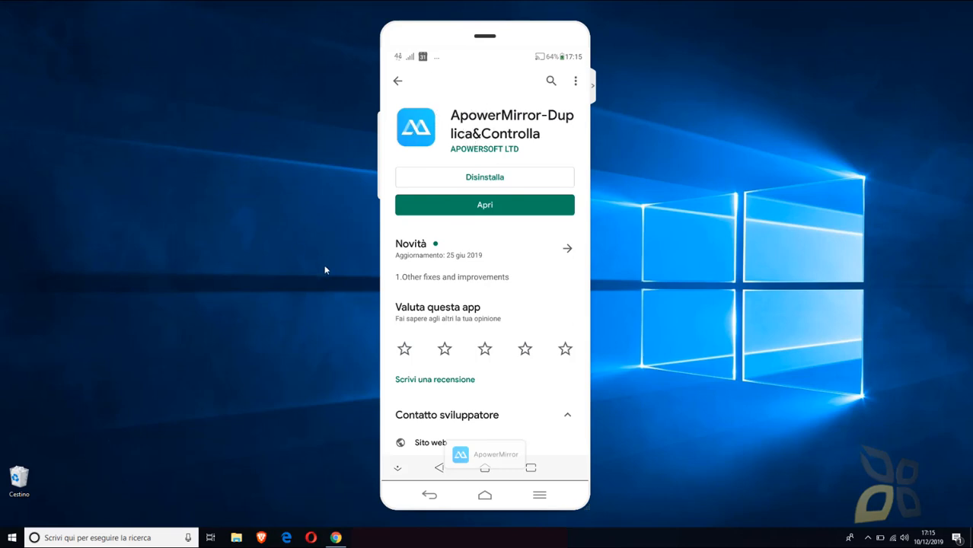
mouse_move(439, 145)
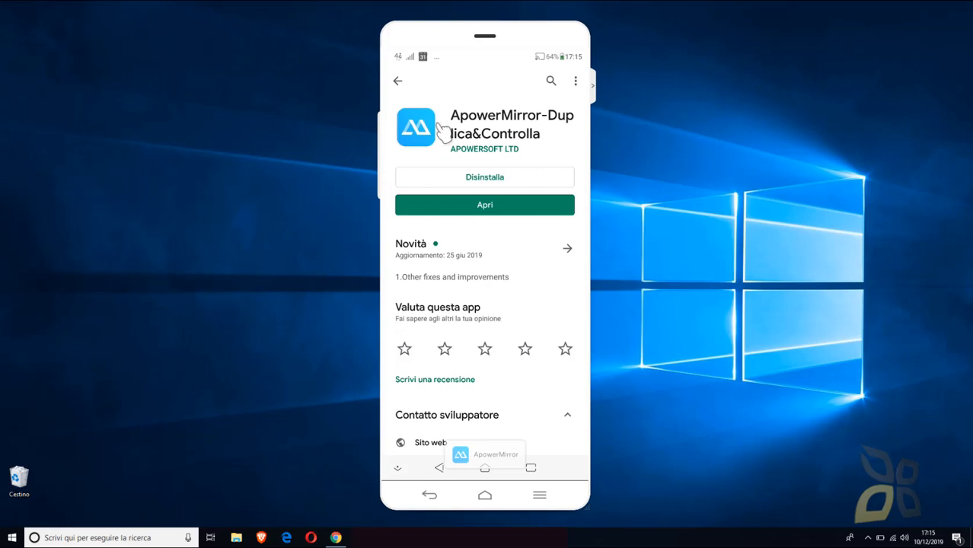
mouse_move(545, 167)
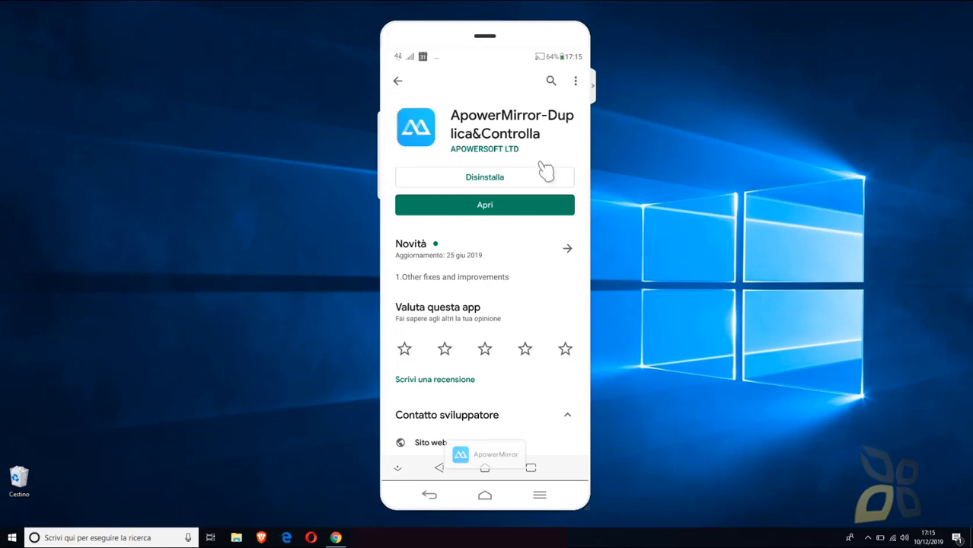
mouse_move(508, 175)
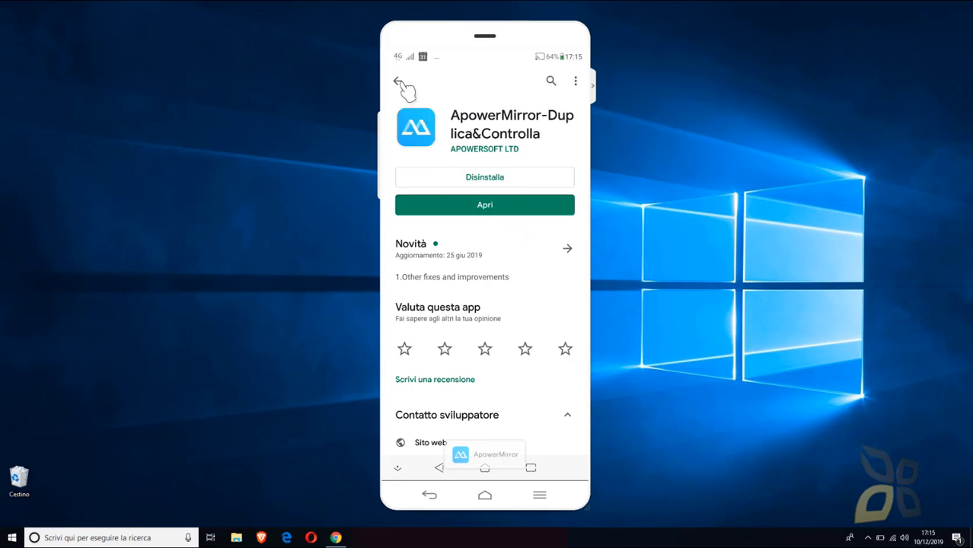
Return to the Play Store home and search "vysor" so its suggestions appear.
click(405, 82)
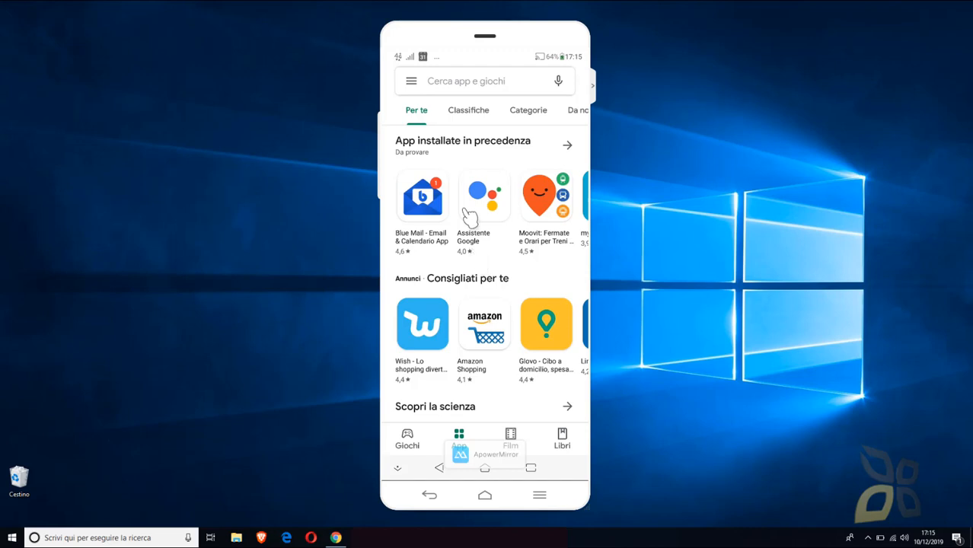
mouse_move(469, 146)
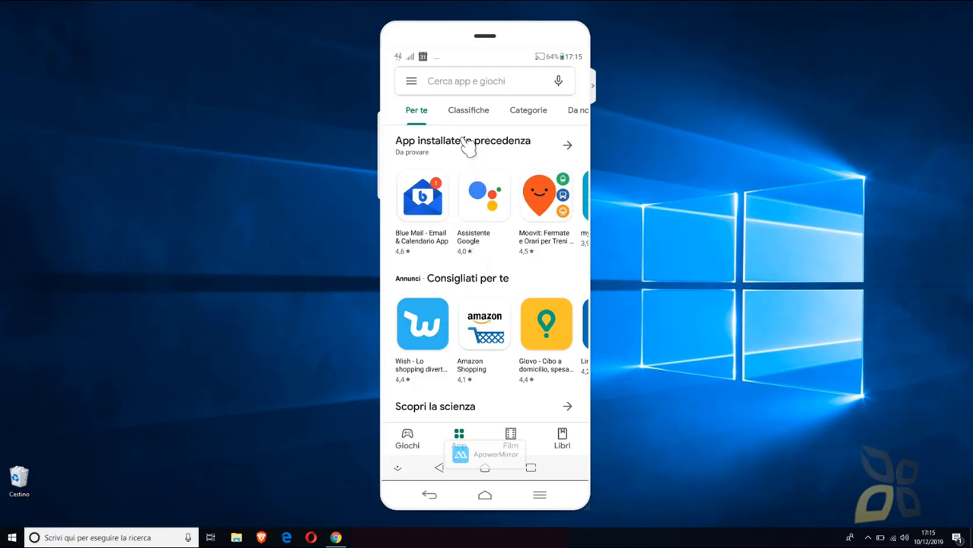
click(466, 81)
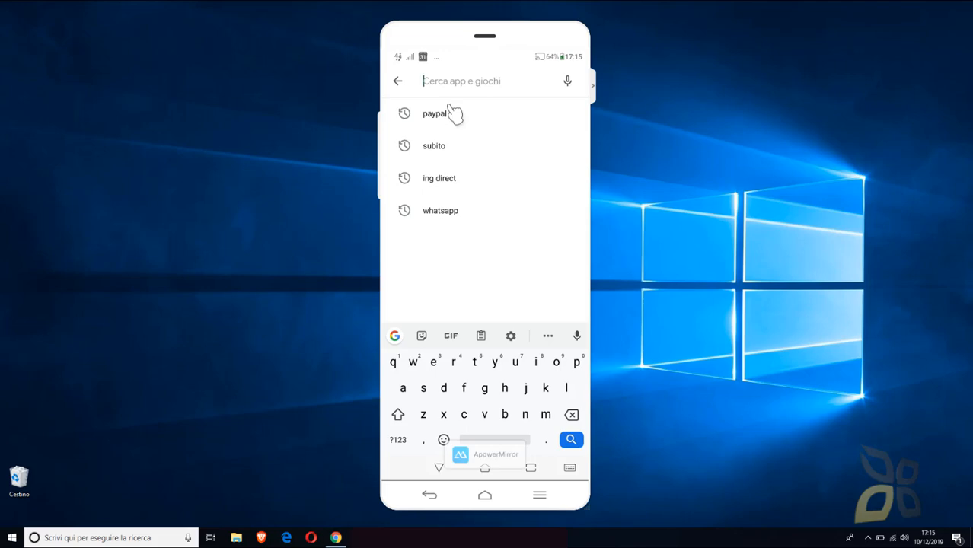
text(v)
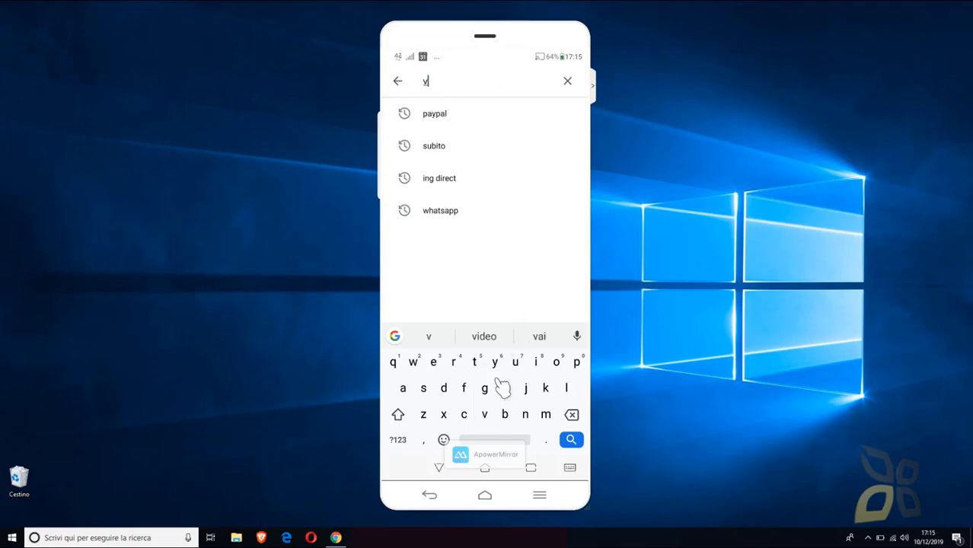
text(ysor)
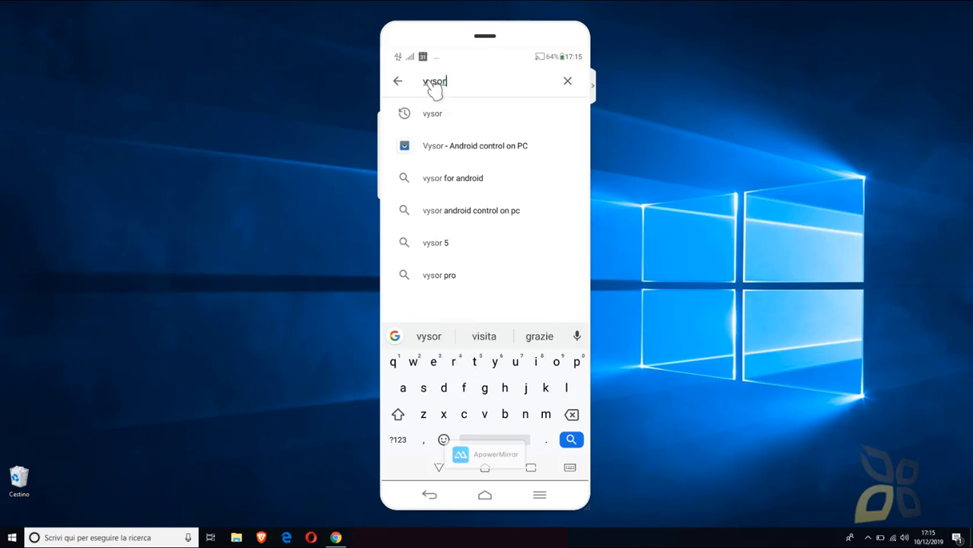
Open the "Vysor - Android control on PC" listing from the search suggestions.
click(475, 147)
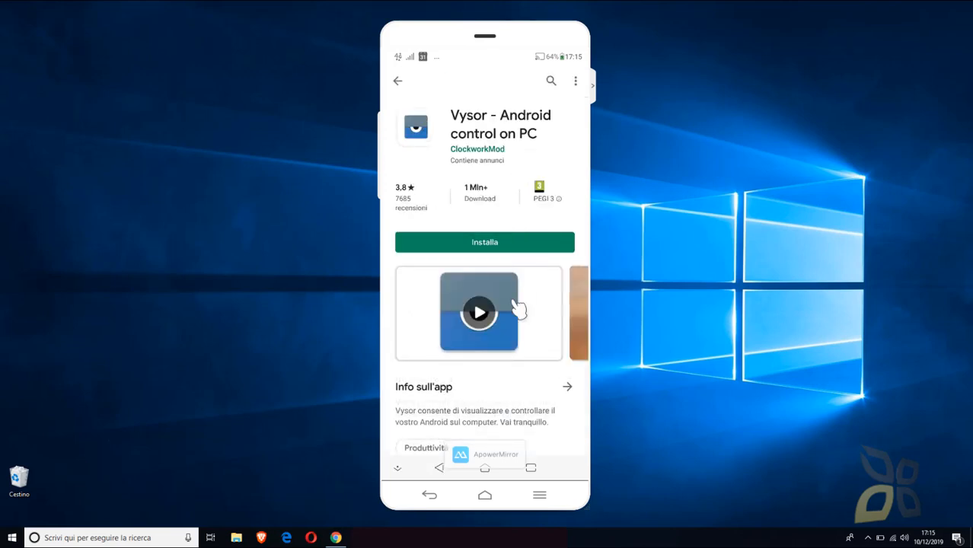
mouse_move(399, 109)
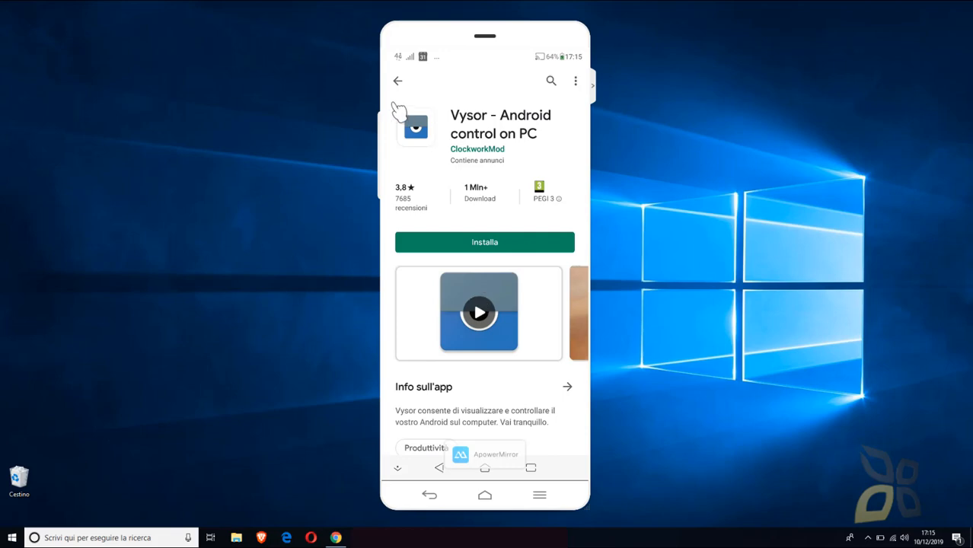
mouse_move(438, 129)
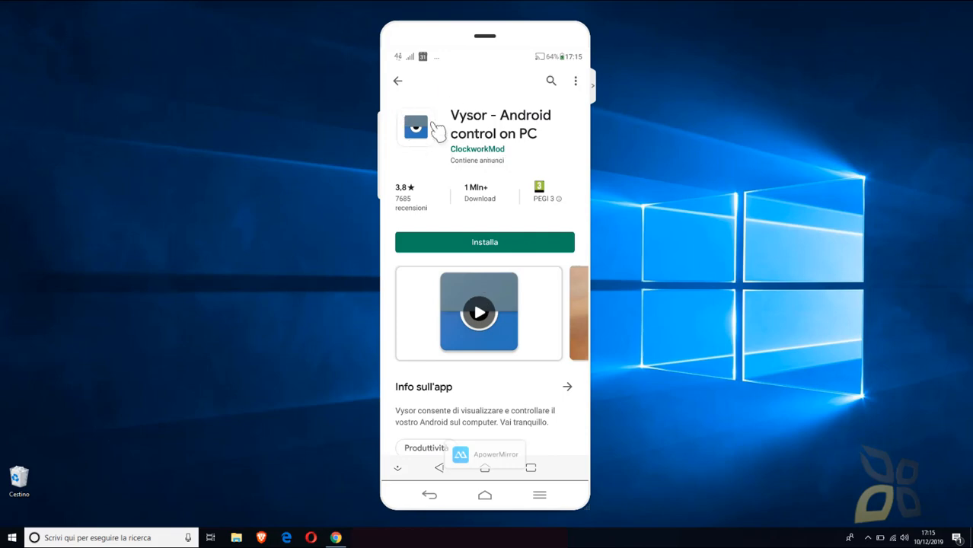
mouse_move(545, 336)
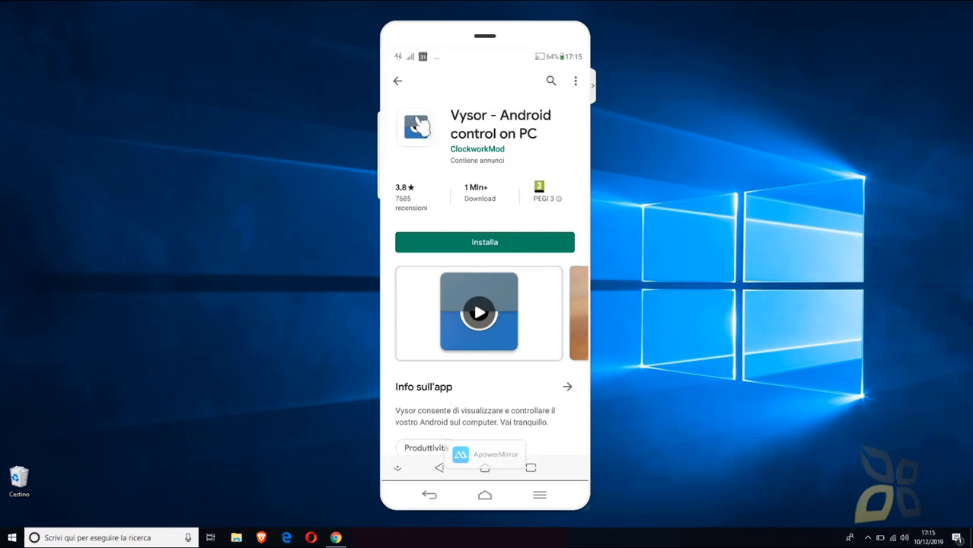
mouse_move(472, 435)
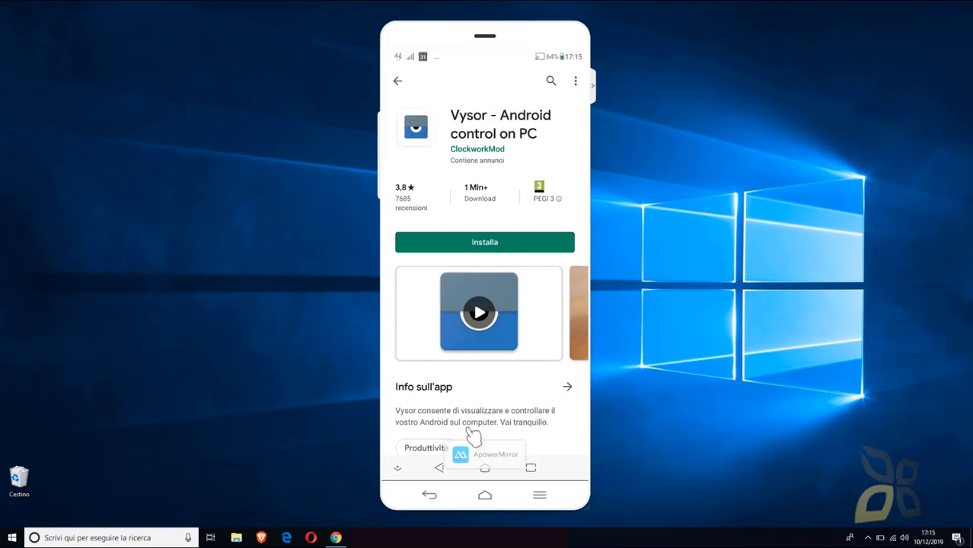
mouse_move(470, 124)
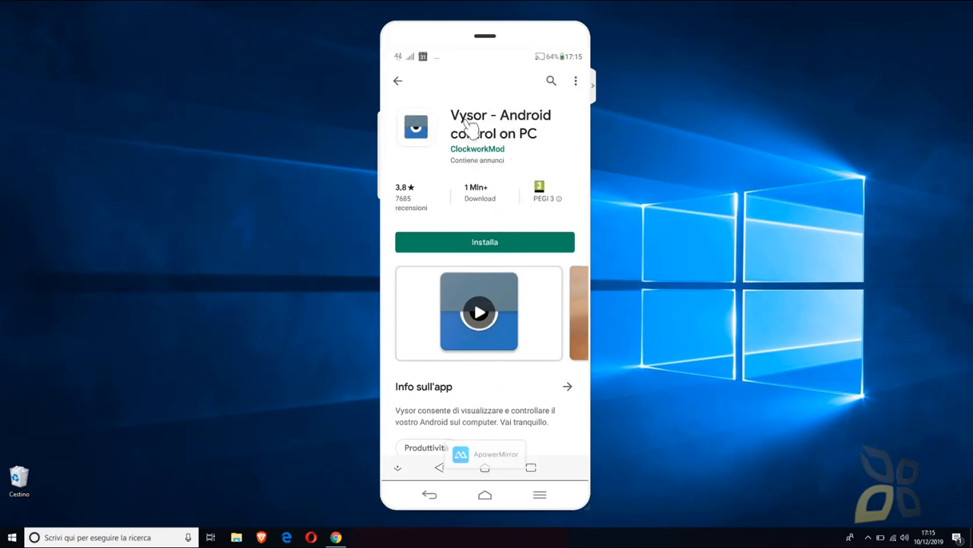
mouse_move(586, 353)
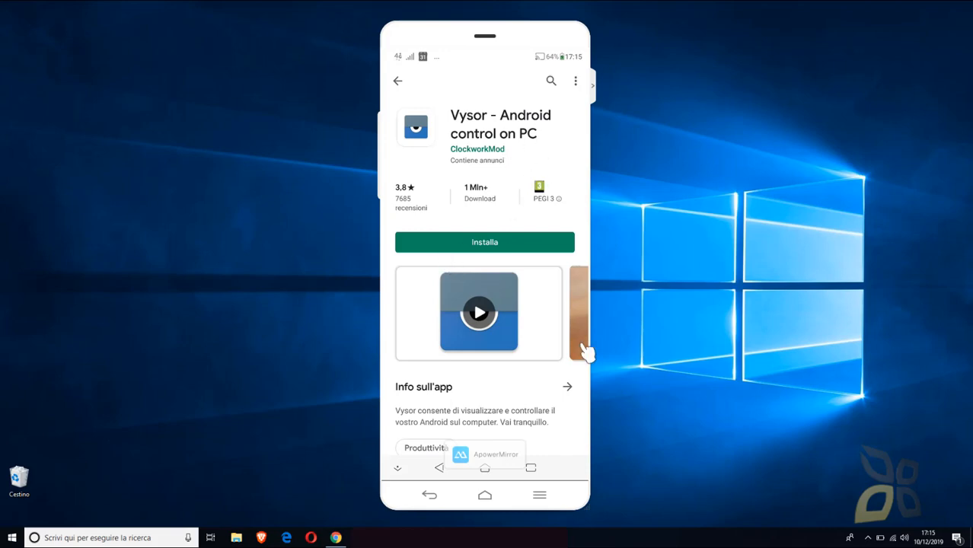
mouse_move(454, 201)
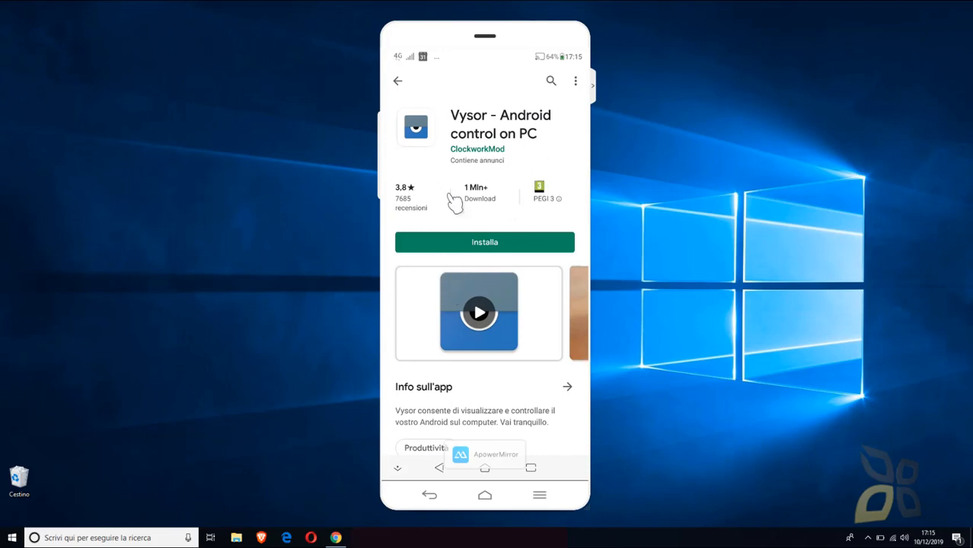
mouse_move(472, 266)
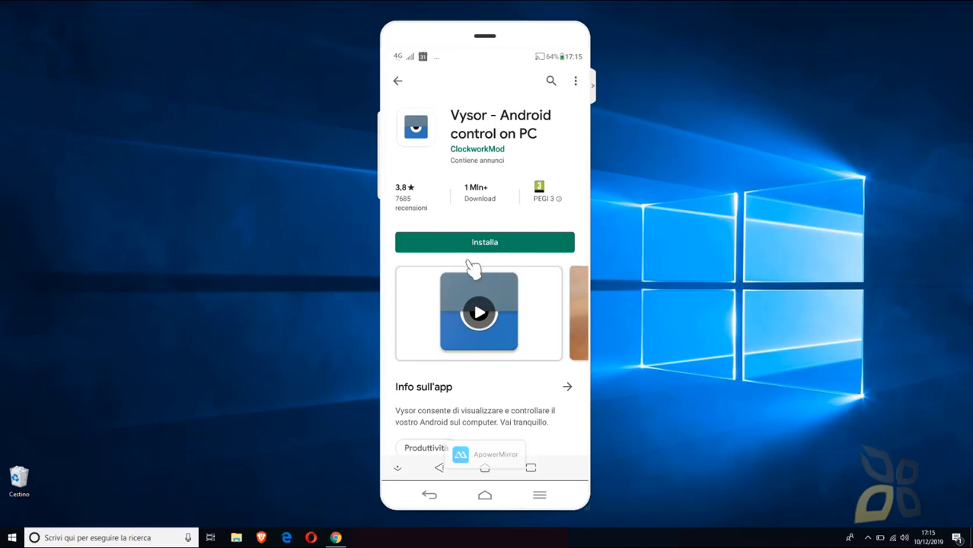
mouse_move(540, 185)
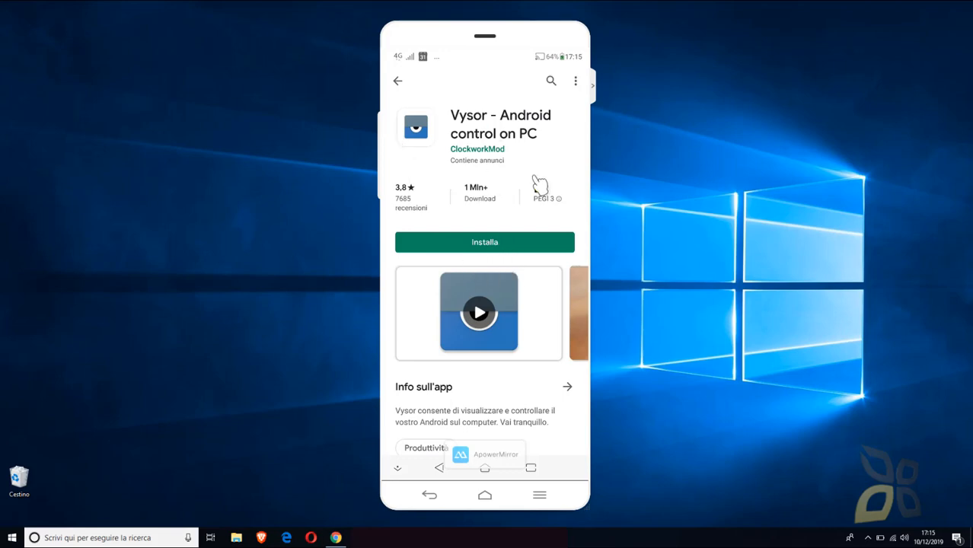
mouse_move(575, 232)
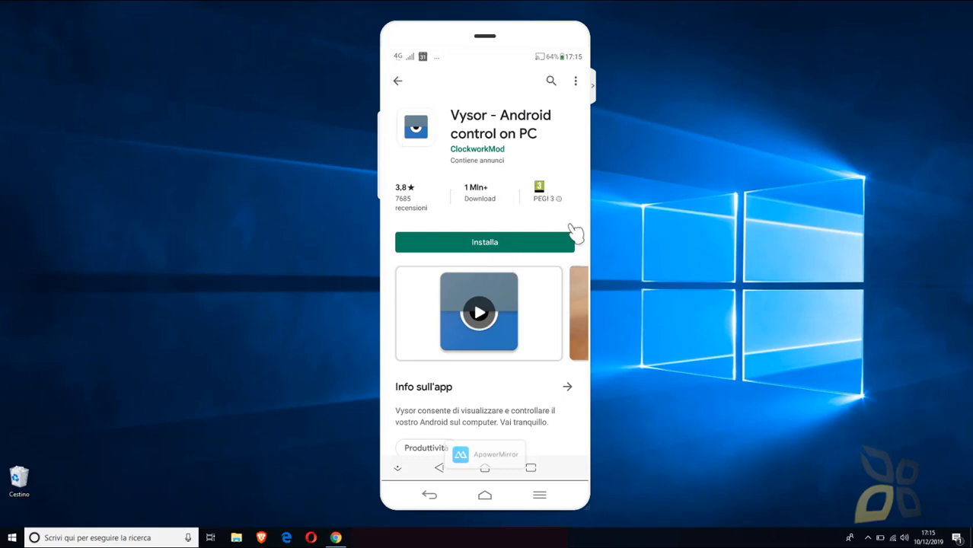
mouse_move(449, 104)
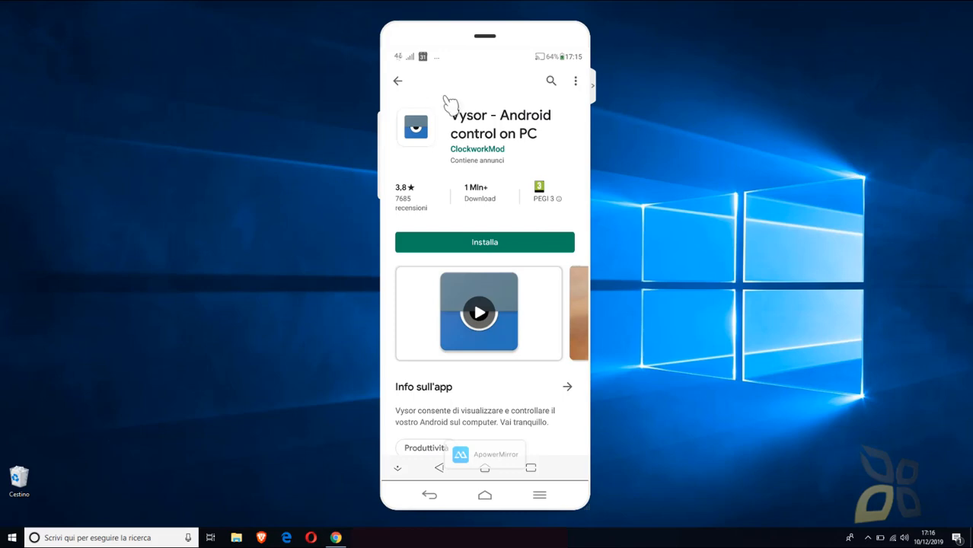
mouse_move(434, 282)
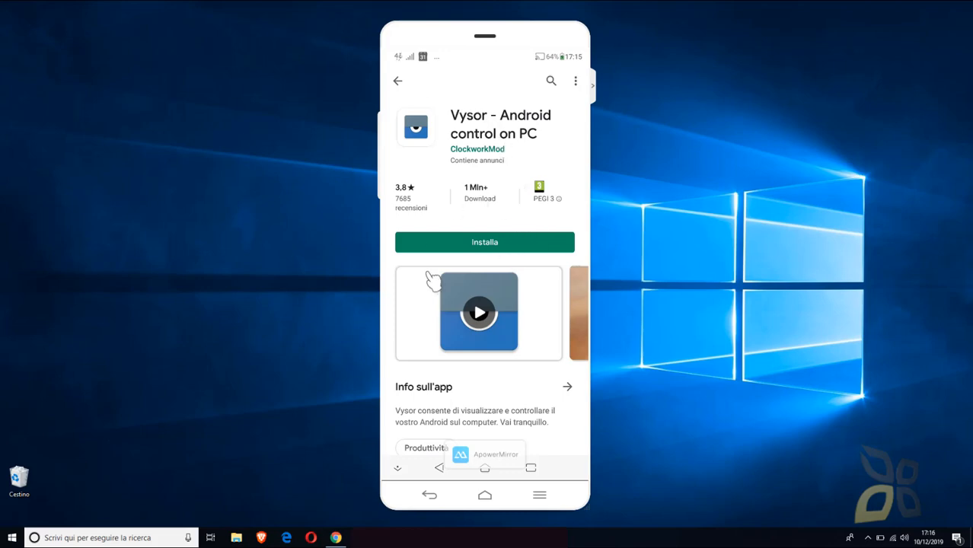
mouse_move(405, 86)
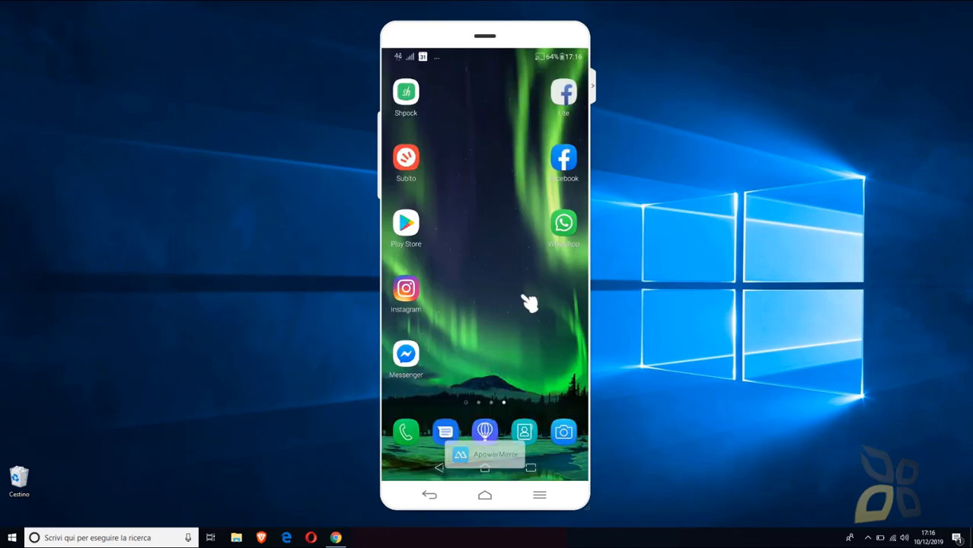
mouse_move(523, 396)
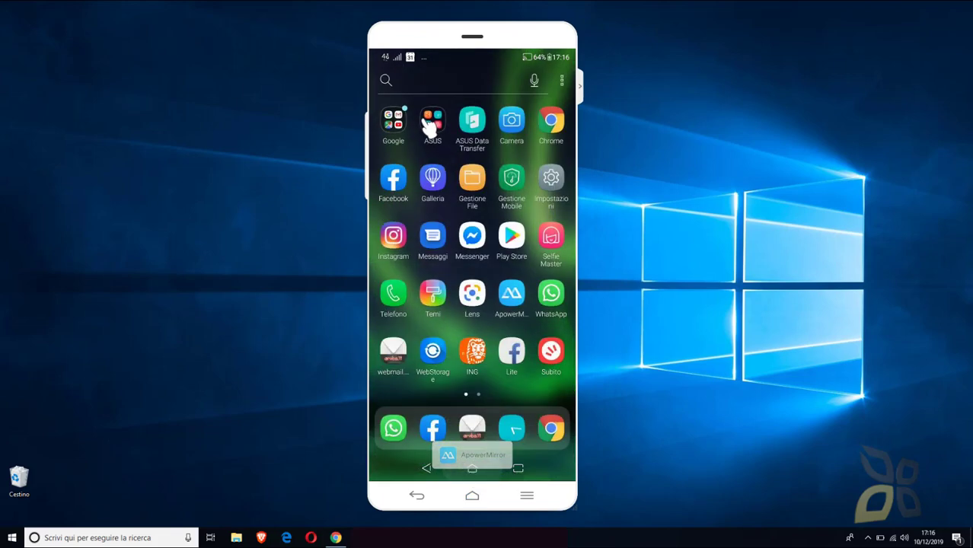
Open the phone's Impostazioni and start a settings search listing recent searches.
click(550, 176)
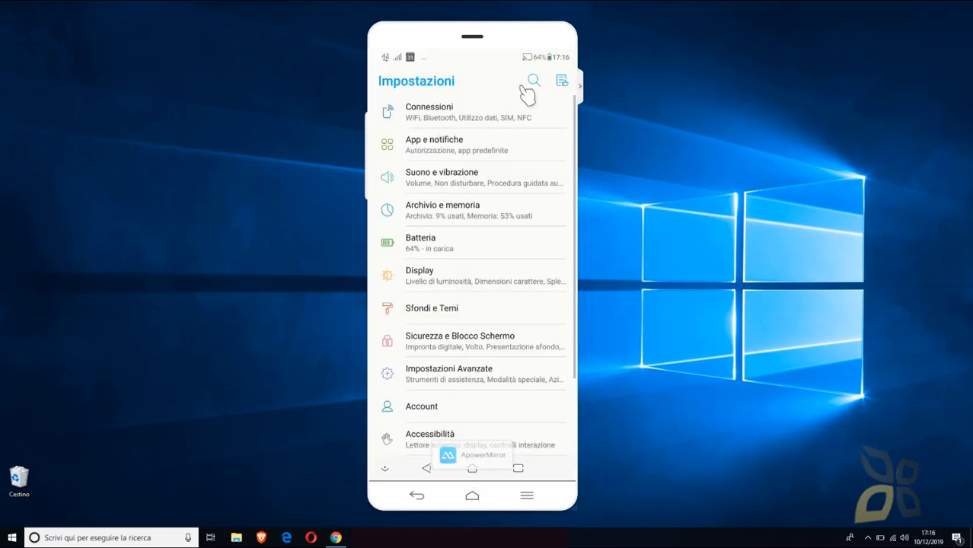
click(532, 79)
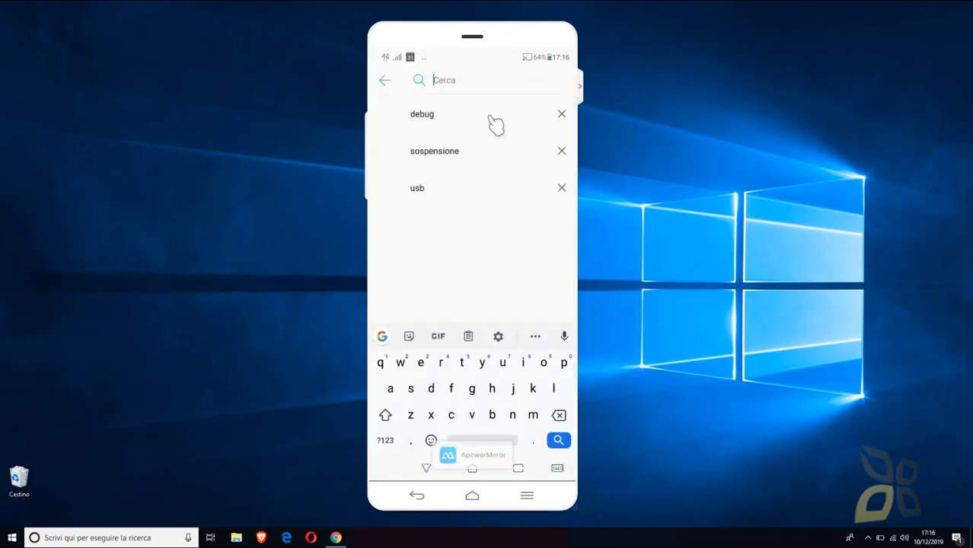
mouse_move(426, 118)
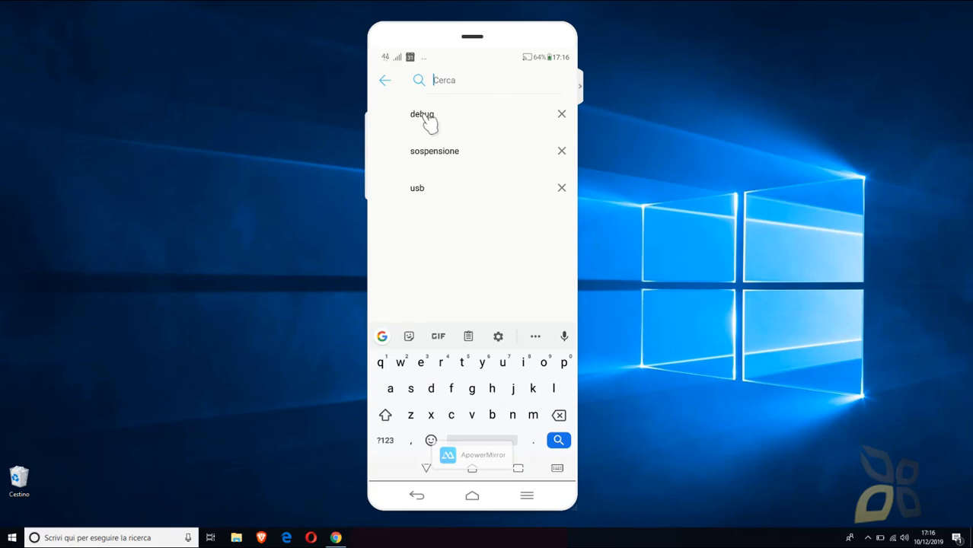
Rerun the recent "debug" search to reach Opzioni sviluppatore with Debug USB on.
click(421, 114)
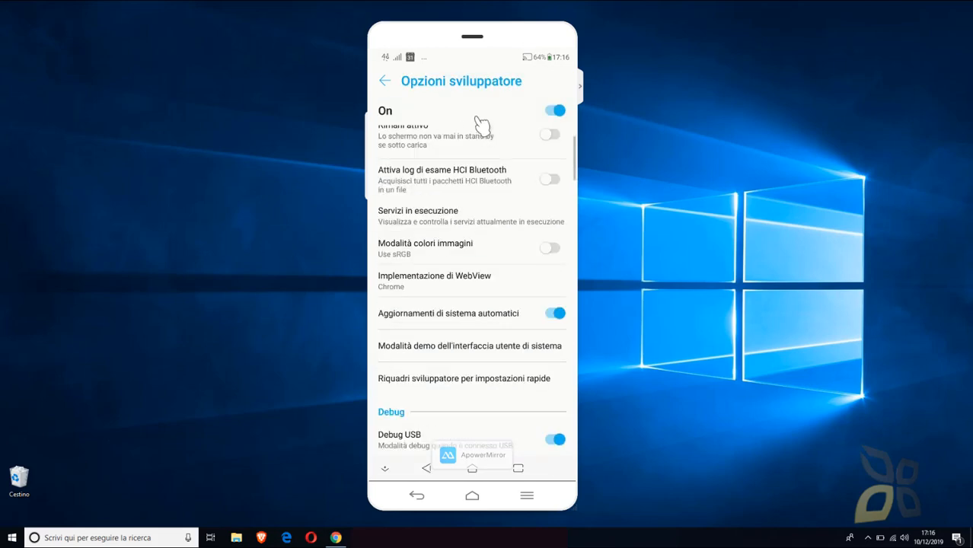
mouse_move(368, 128)
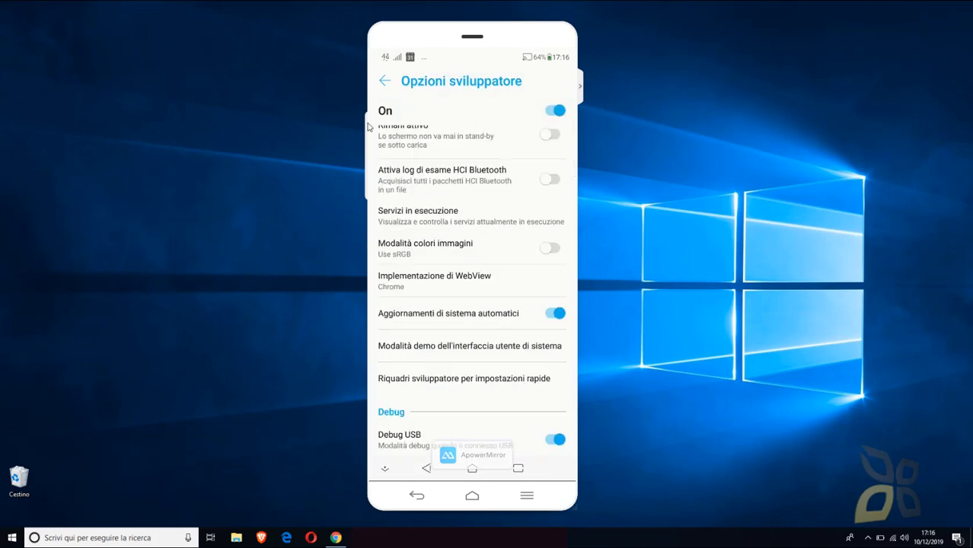
mouse_move(558, 394)
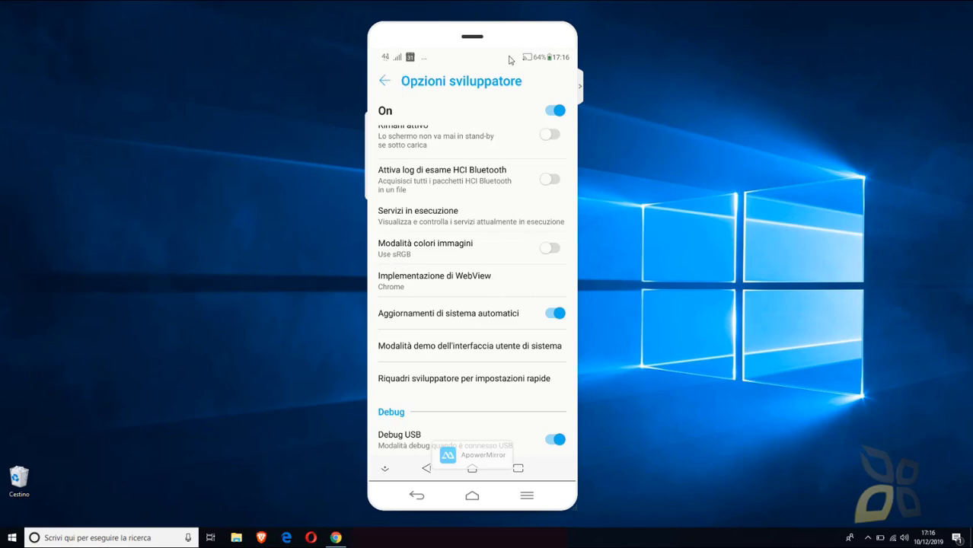
mouse_move(440, 161)
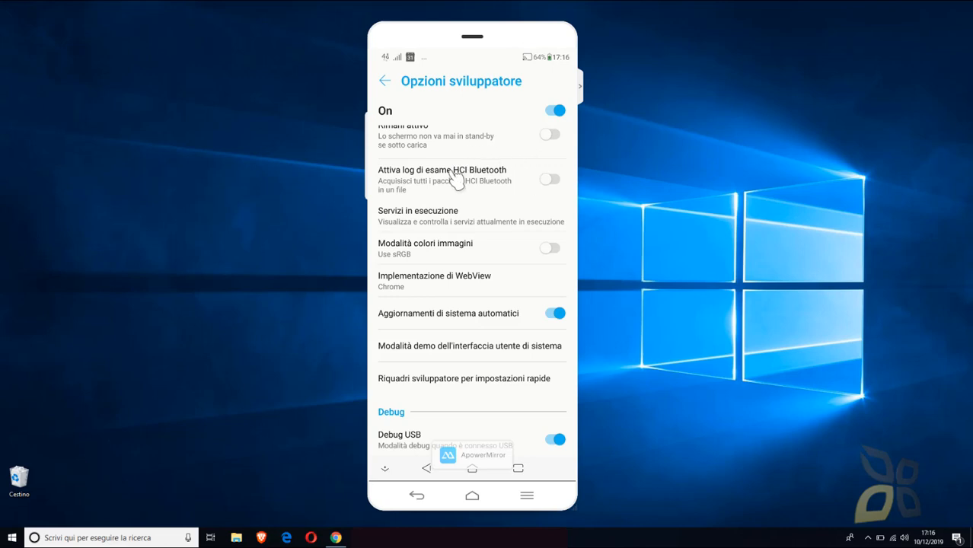
mouse_move(548, 121)
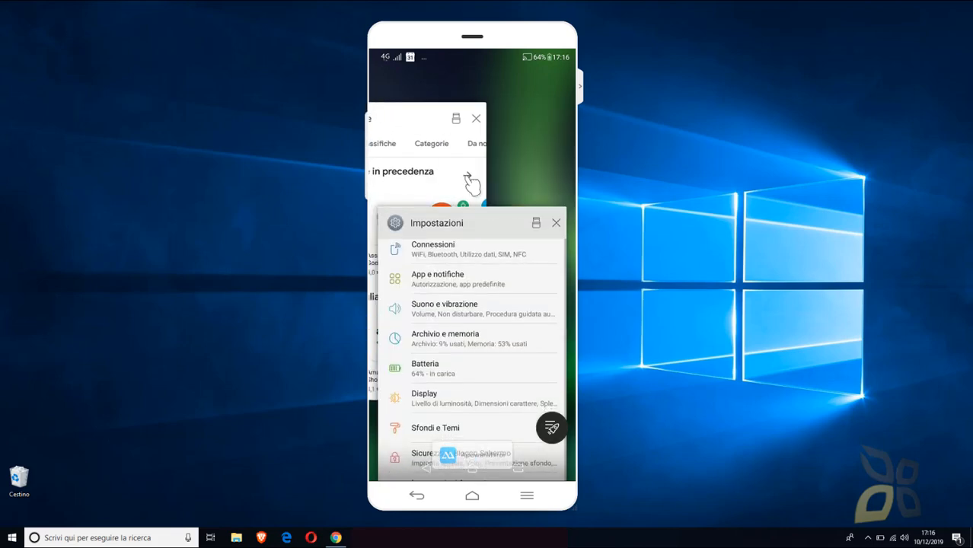
Clear the recent apps so the phone returns to its aurora-wallpaper home screen.
click(472, 497)
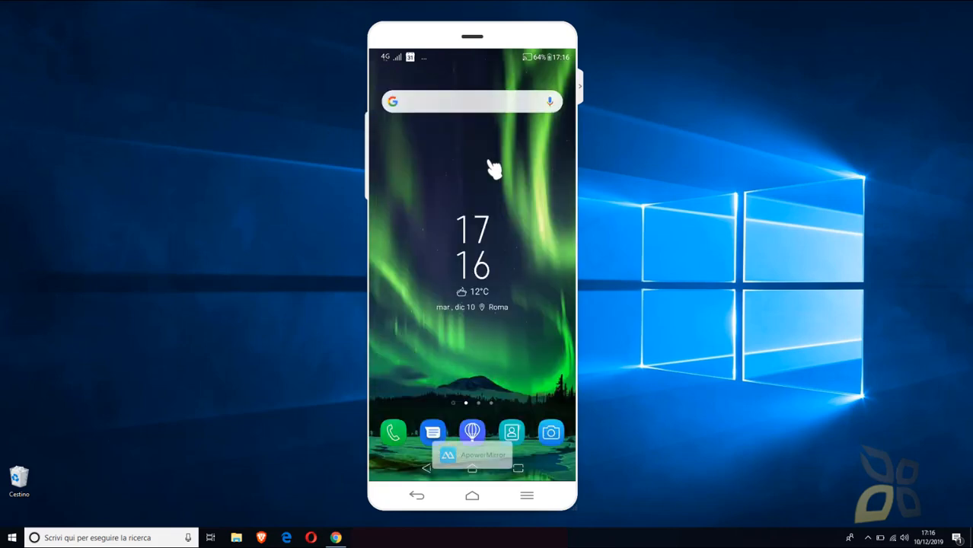